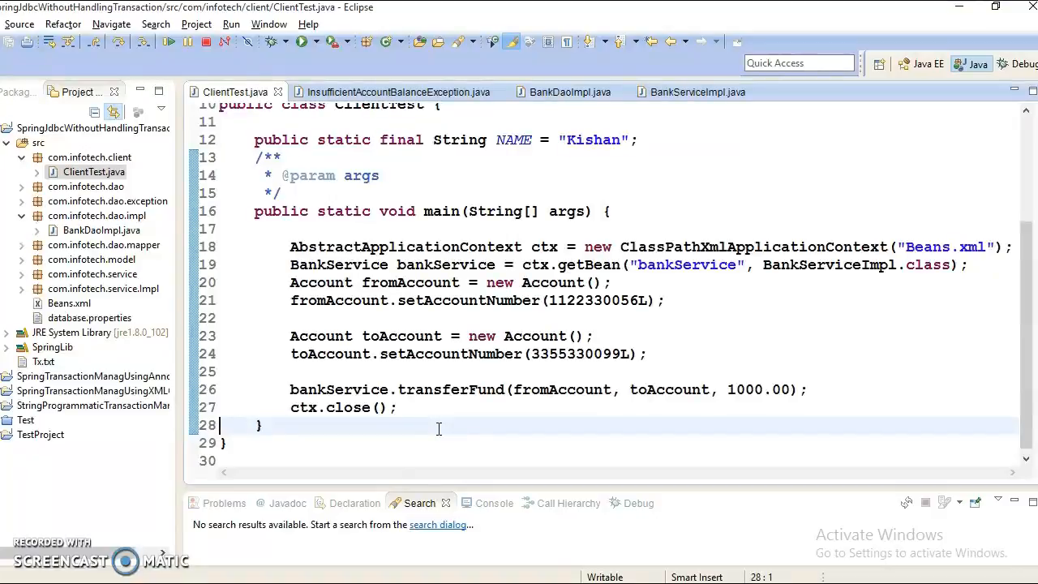
pyautogui.moveTo(400, 442)
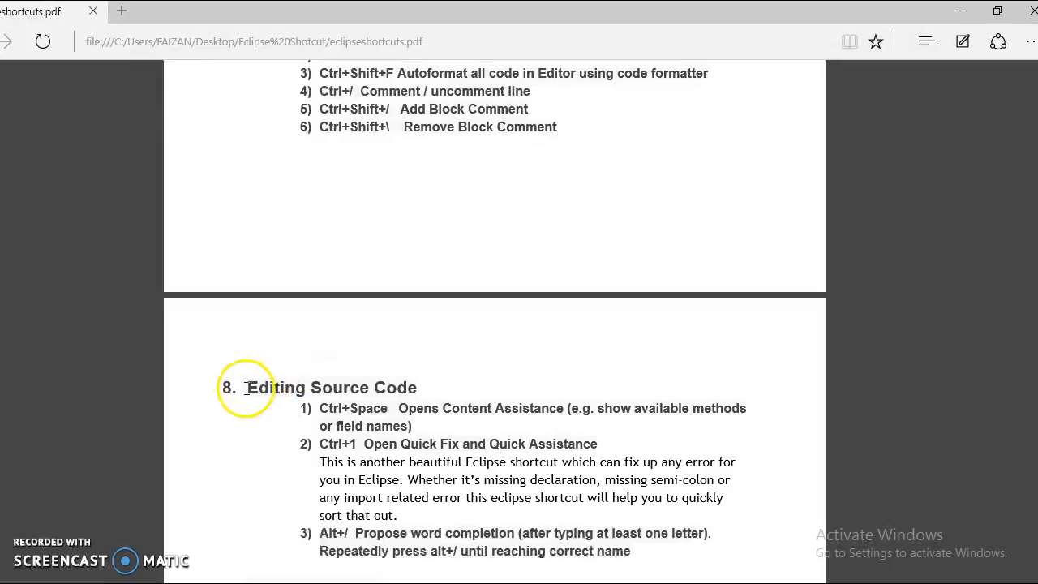
pyautogui.moveTo(395, 423)
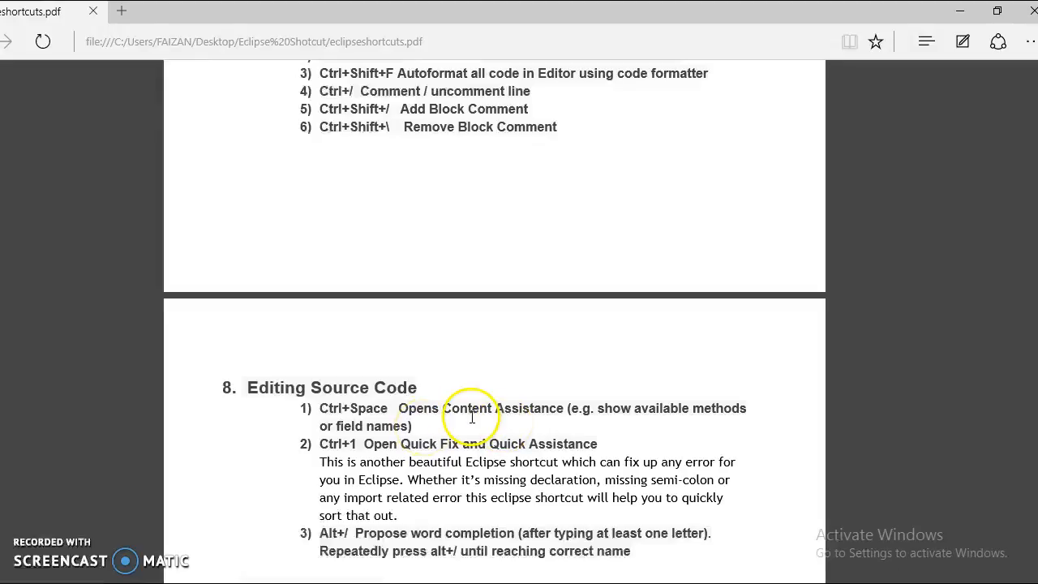
pyautogui.moveTo(650, 456)
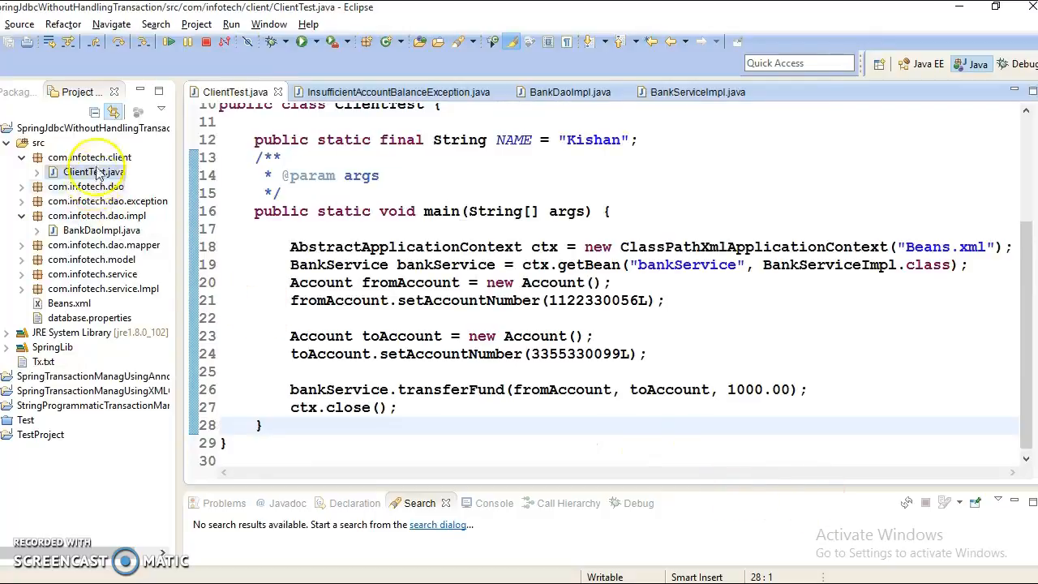
# Step: Create an empty public class named Test in com.infotech.client, without a main stub
pyautogui.rightClick(81, 171)
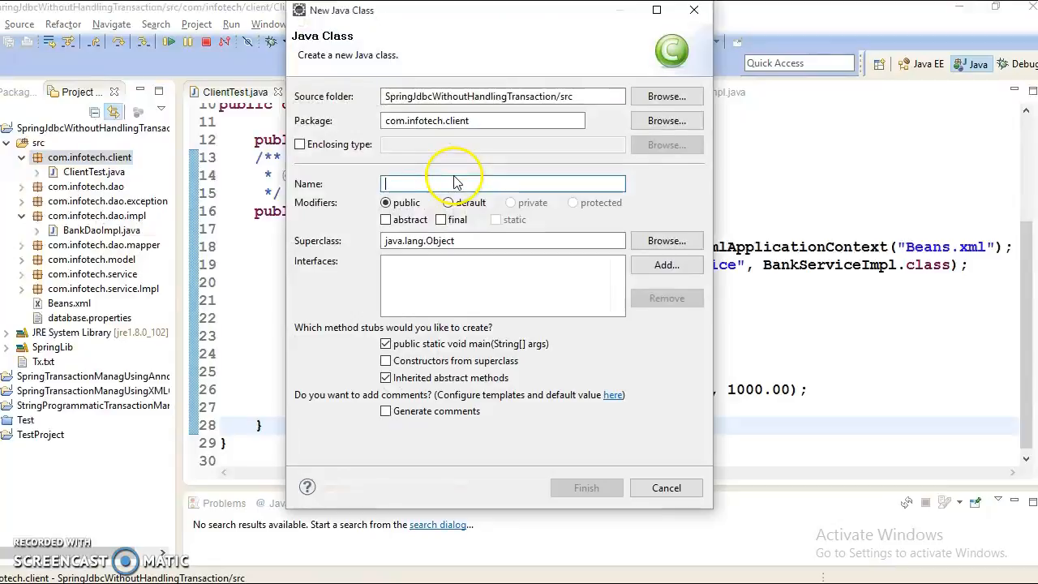
pyautogui.write('Test')
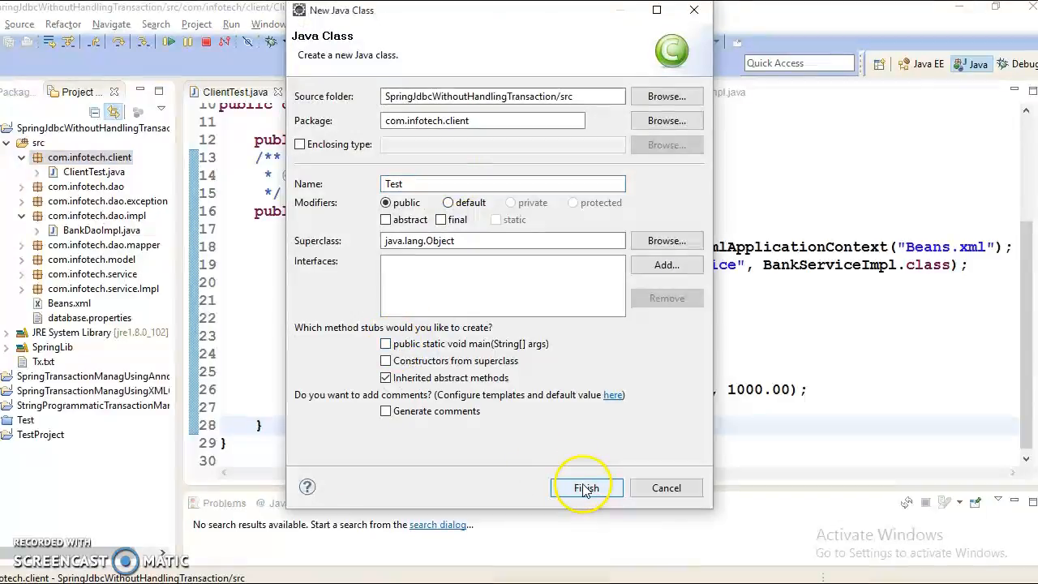
pyautogui.click(585, 487)
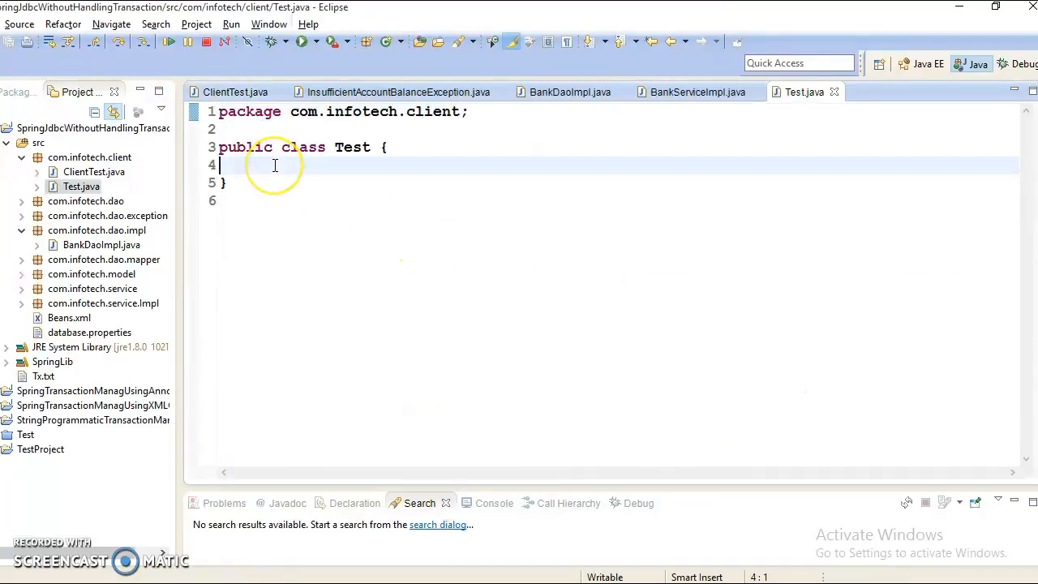
# Step: Generate a main method stub from the mian template and select it
pyautogui.write('mi')
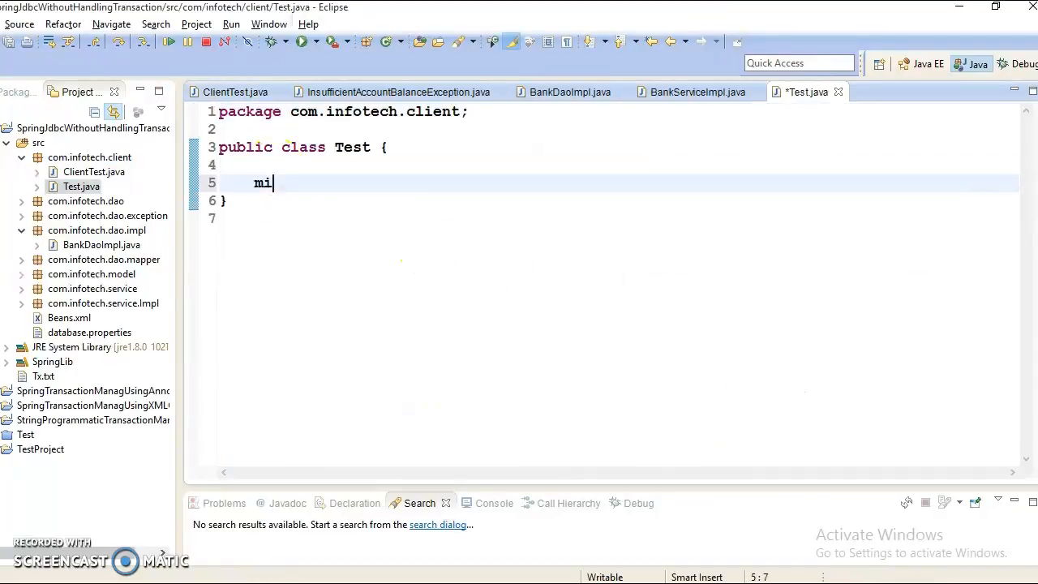
pyautogui.write('an')
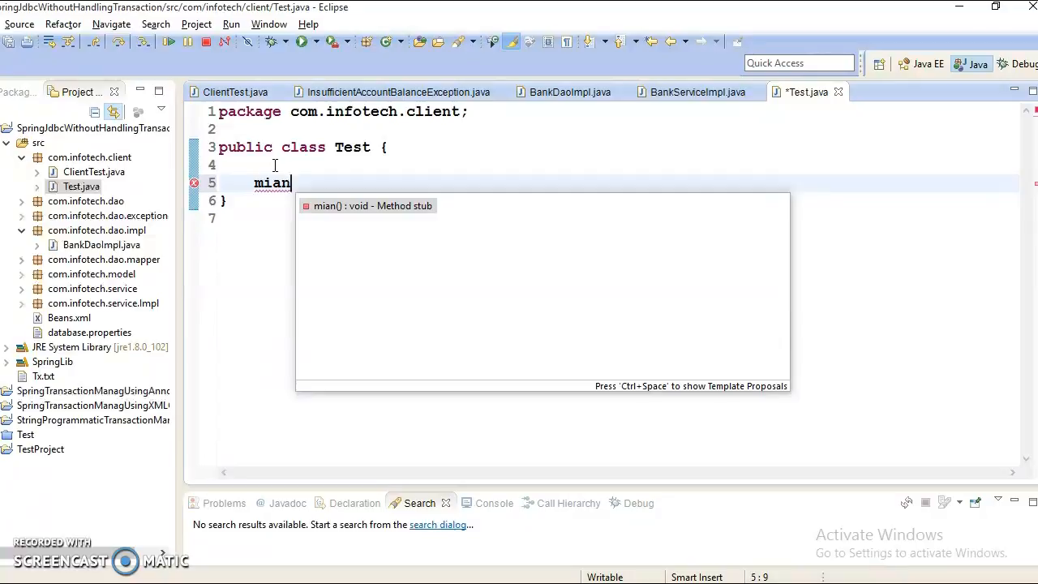
pyautogui.click(370, 205)
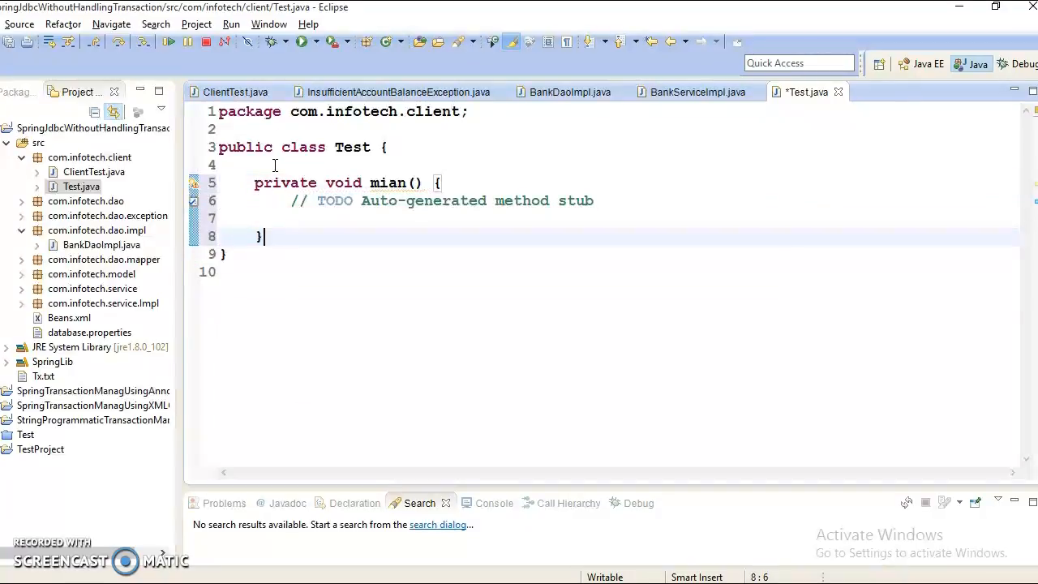
pyautogui.moveTo(254, 183); pyautogui.dragTo(260, 236)
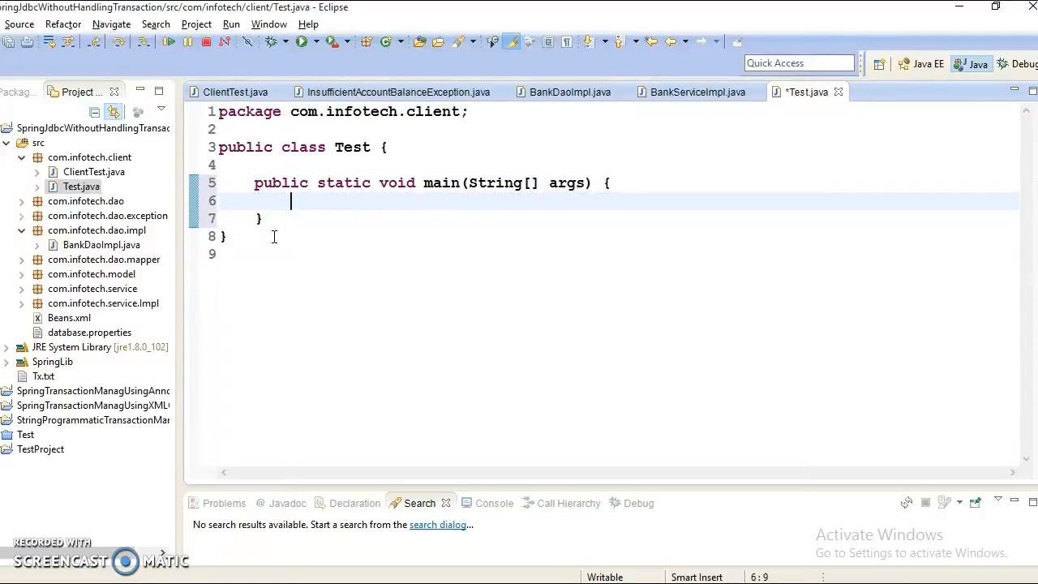
# Step: Add System.out.println and System.err.println calls using the Sysout and Syserr templates
pyautogui.write('Sys')
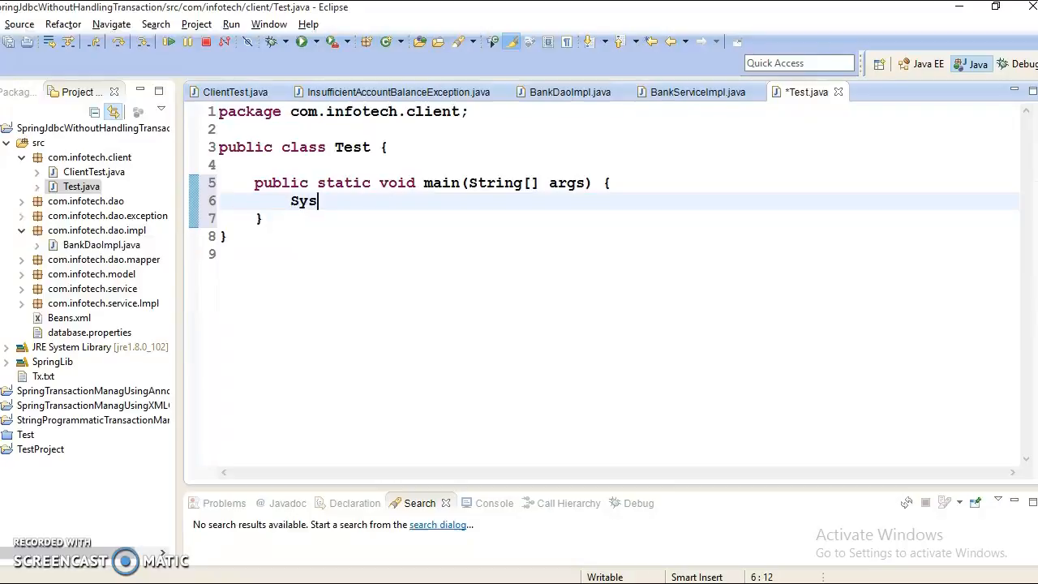
pyautogui.write('out.println();')
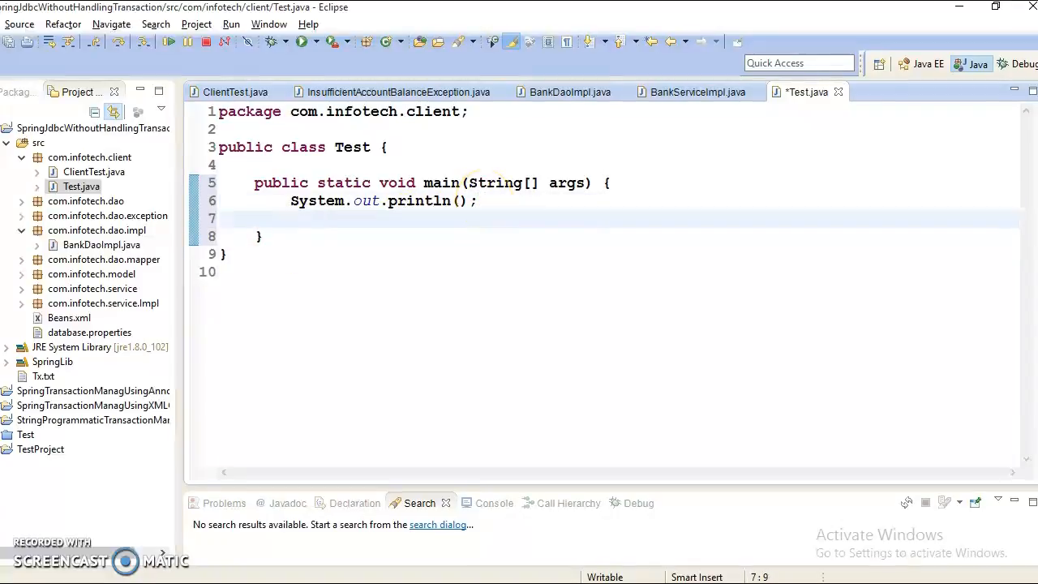
pyautogui.write('System.err.println();')
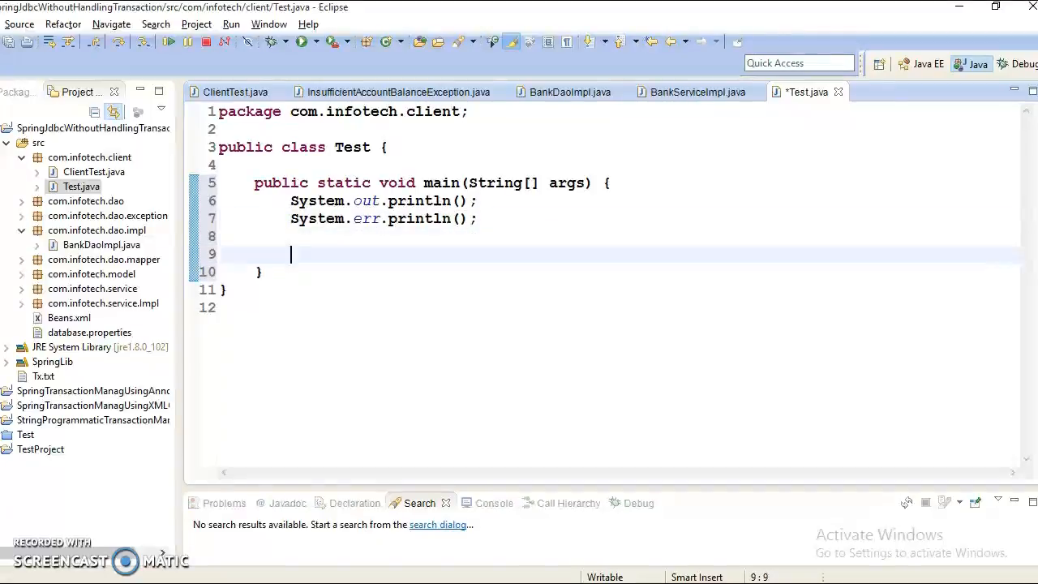
# Step: Insert a for-each loop over args and a try/catch block inside main
pyautogui.write('f')
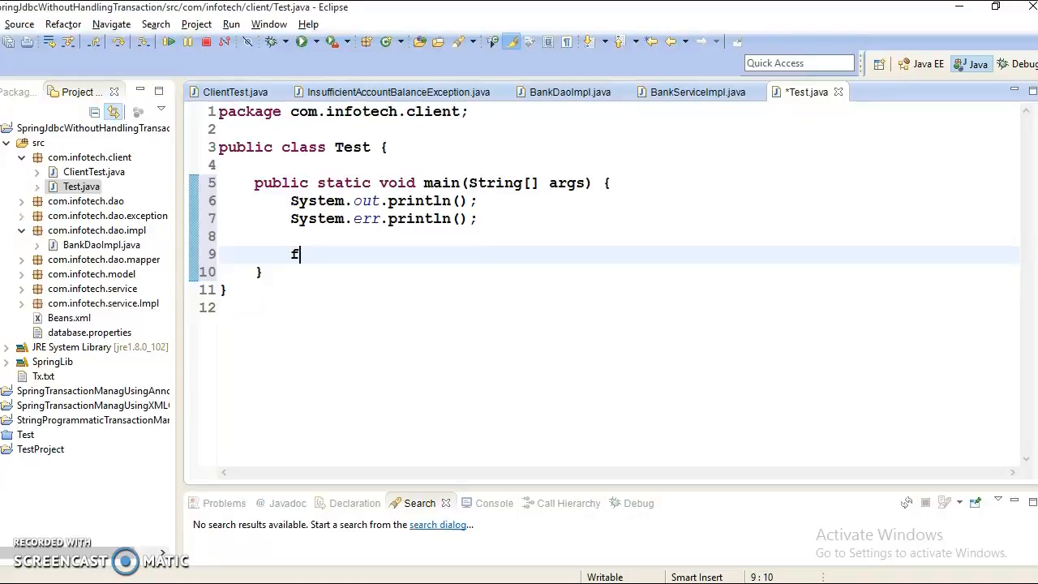
pyautogui.write('ore')
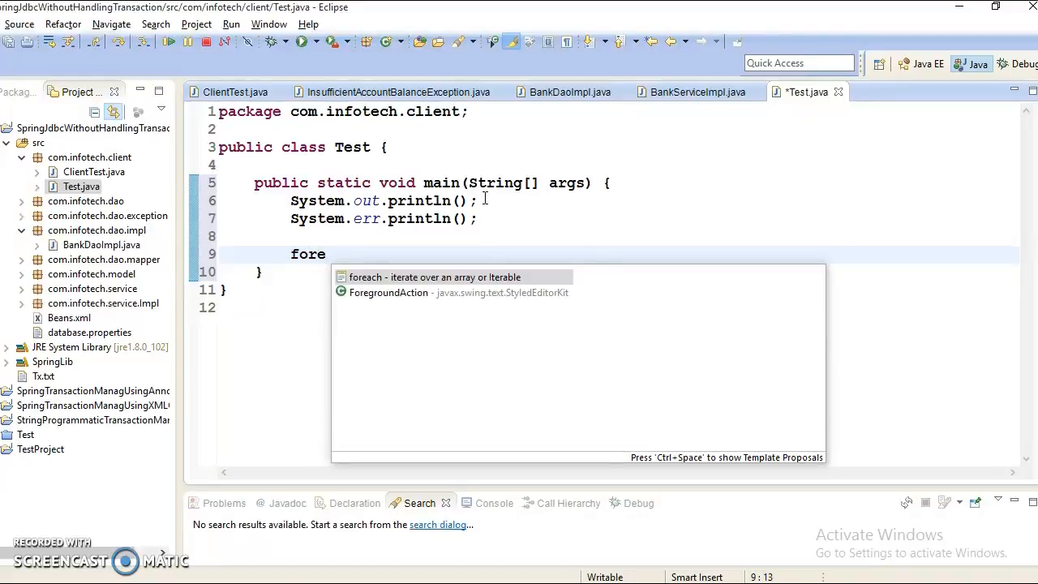
pyautogui.click(433, 276)
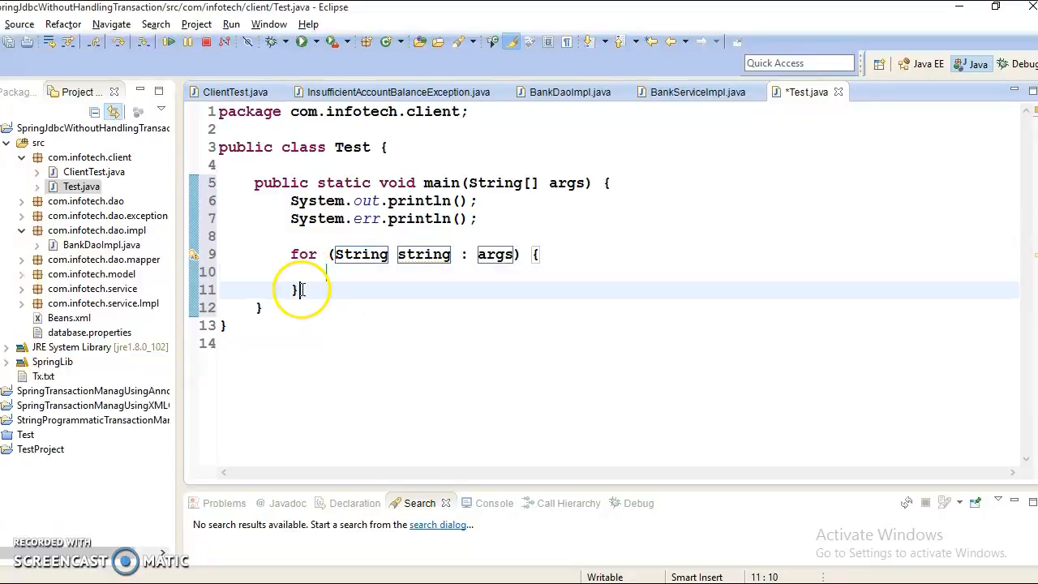
pyautogui.write('try')
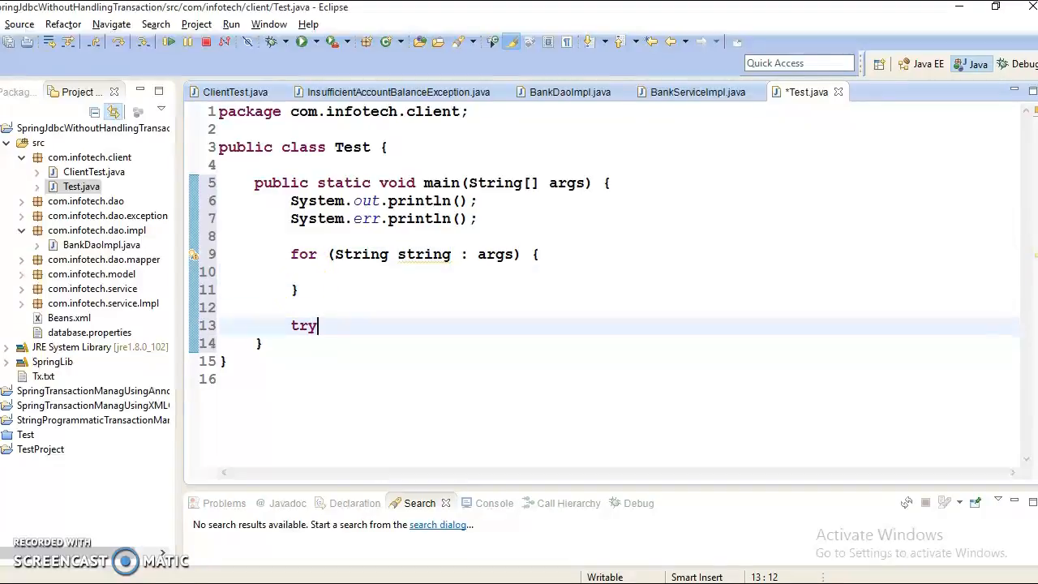
pyautogui.press('ctrl+space')
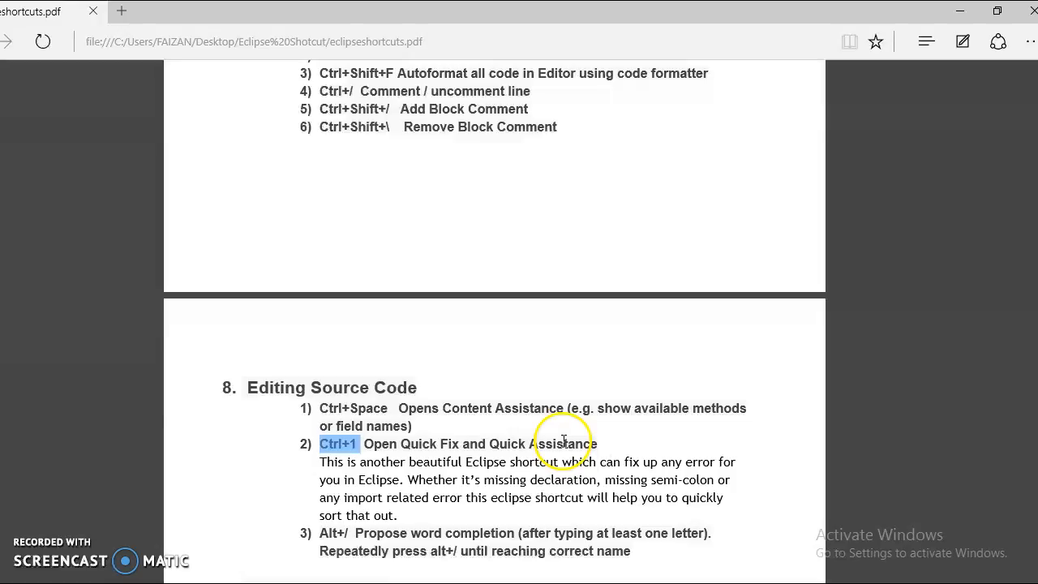
pyautogui.moveTo(434, 316)
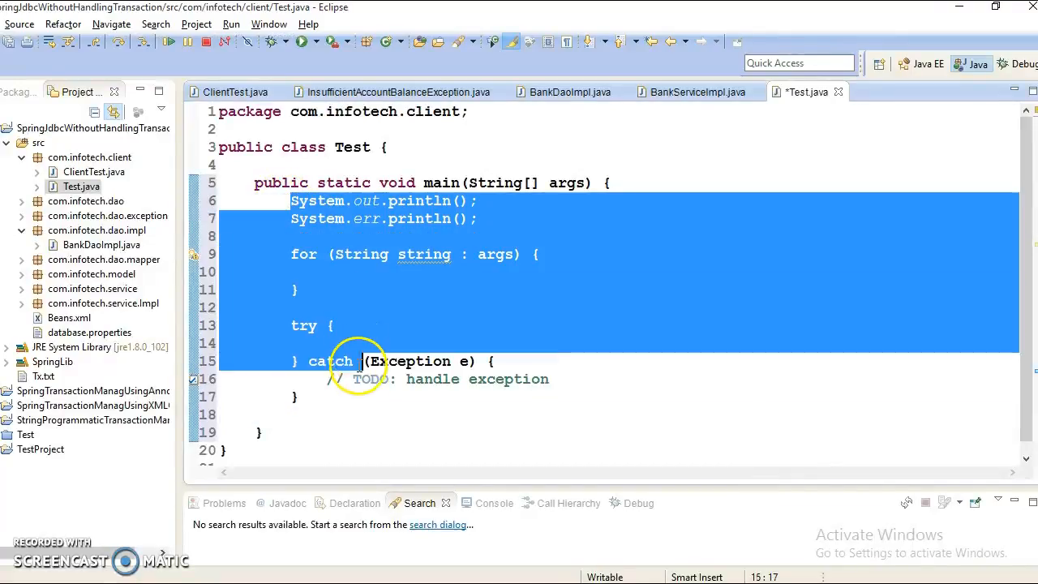
# Step: Replace main's body with a single Class.forName(String) call
pyautogui.press('Delete')
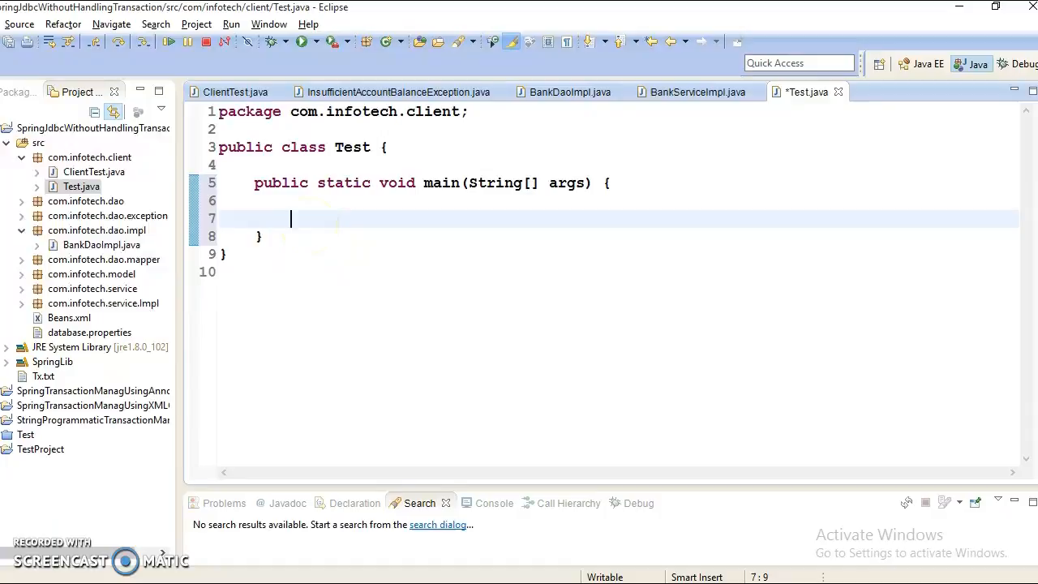
pyautogui.write('Class')
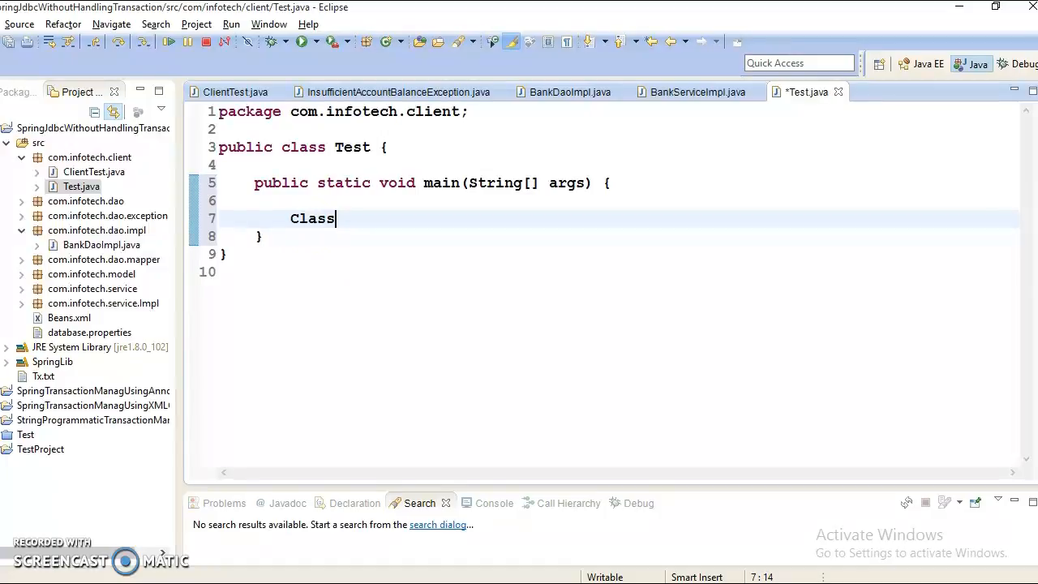
pyautogui.write('.f')
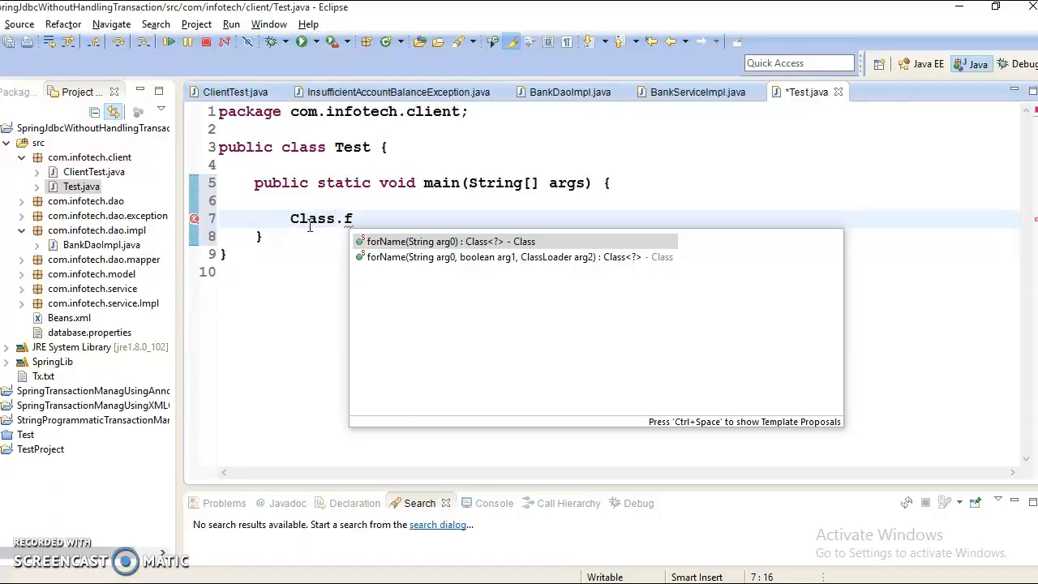
pyautogui.click(449, 241)
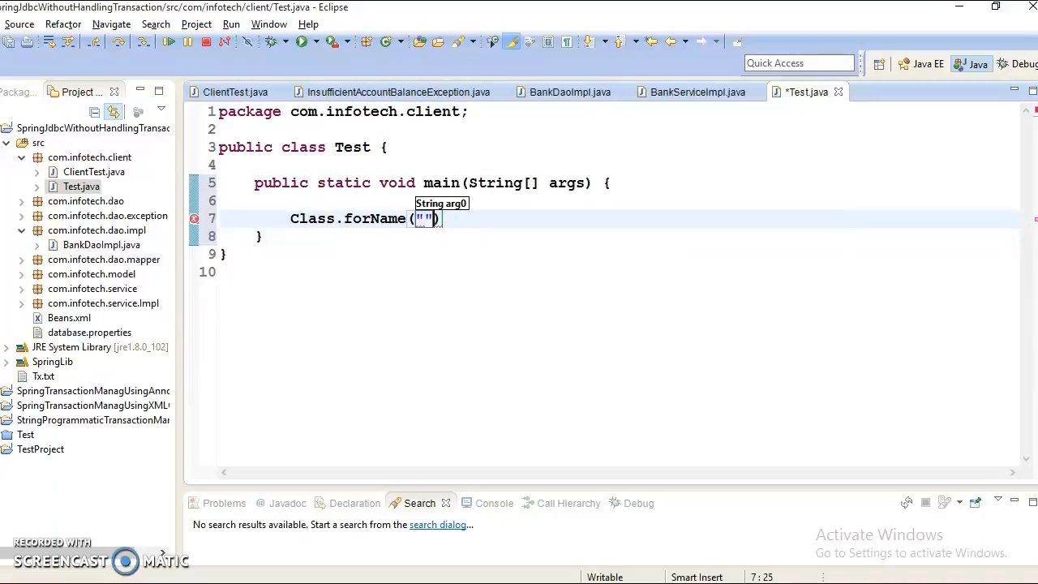
pyautogui.write(';')
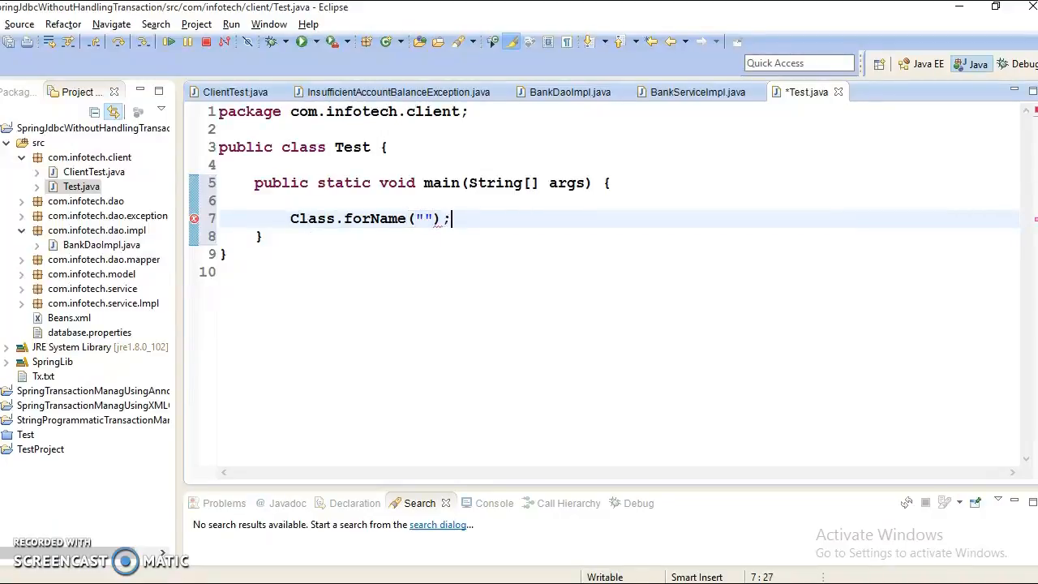
# Step: Enter 'com.jdbc.mysql.Diver' as the Class.forName driver string
pyautogui.write('c')
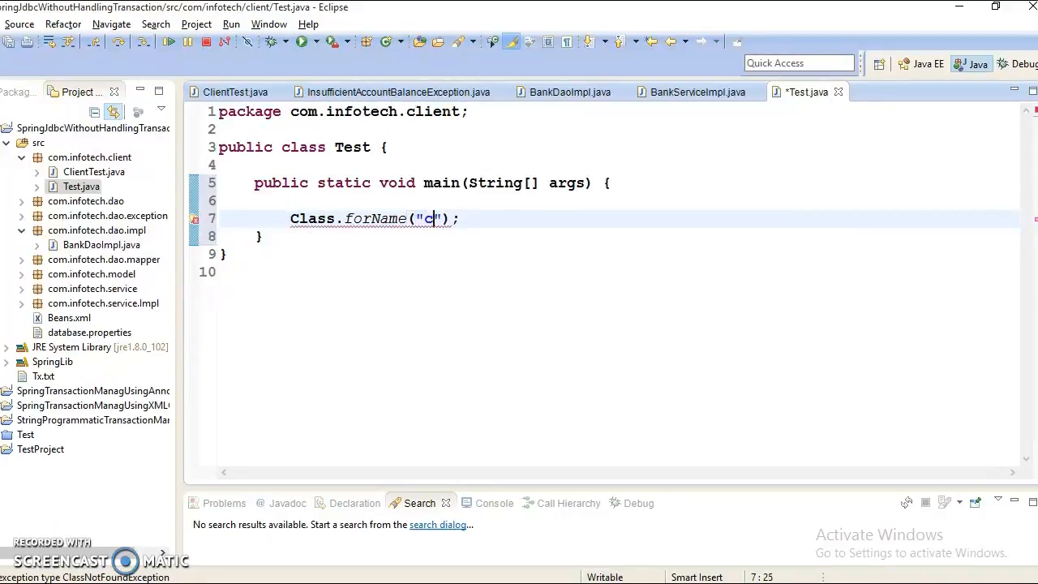
pyautogui.write('om')
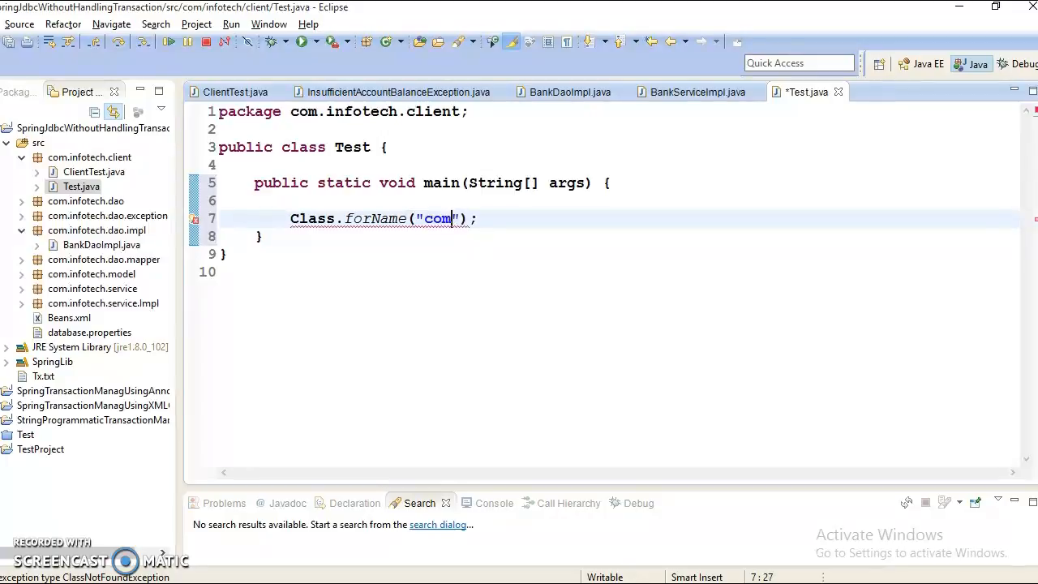
pyautogui.write('.')
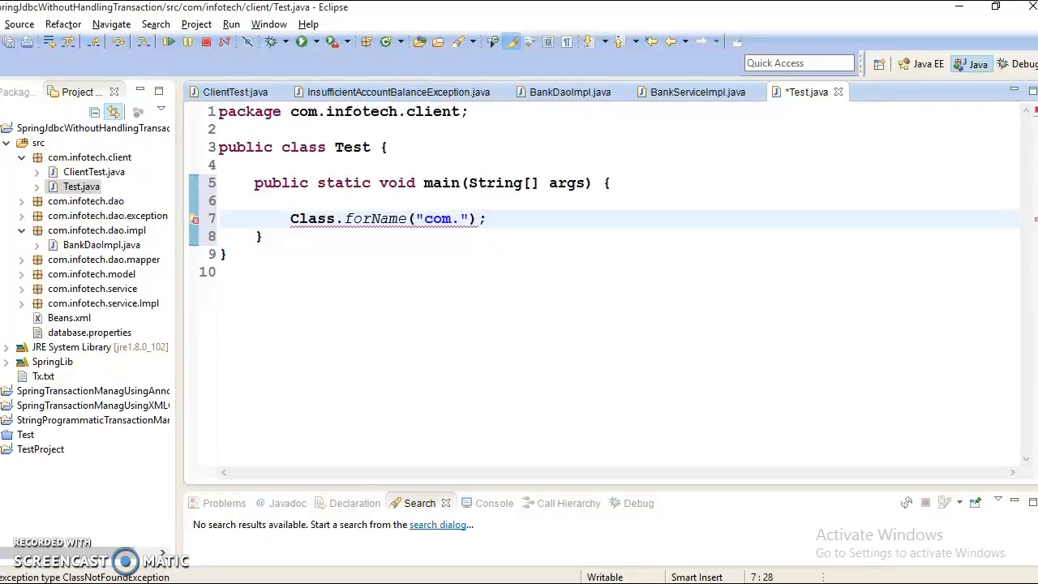
pyautogui.write('jdbc.')
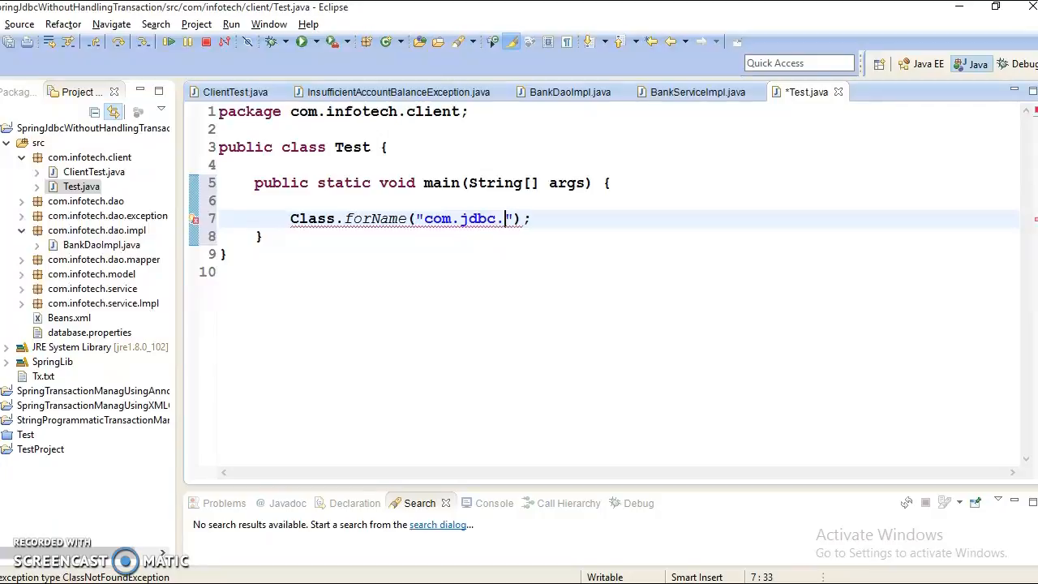
pyautogui.write('mysw')
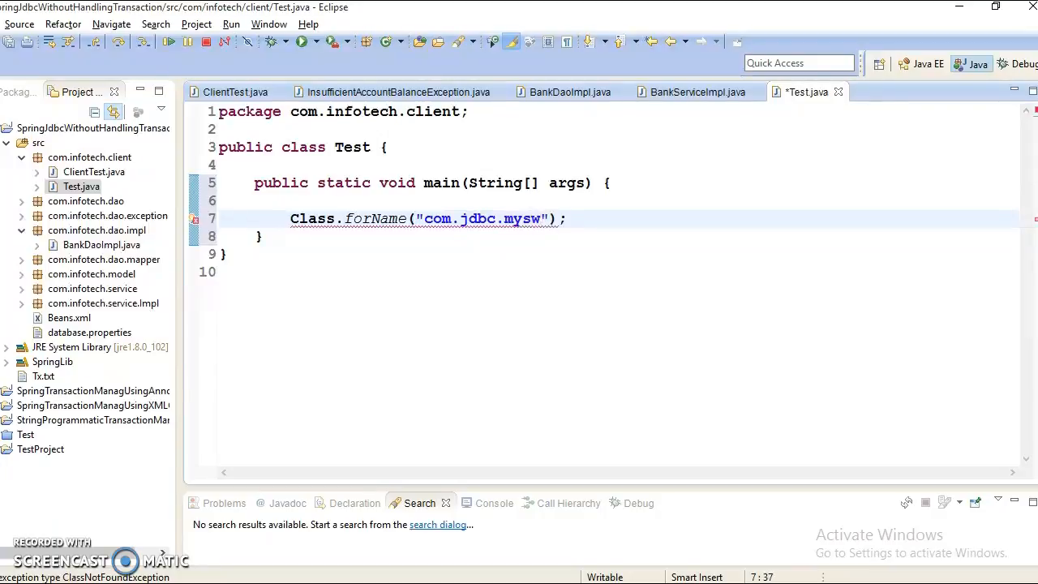
pyautogui.write('l')
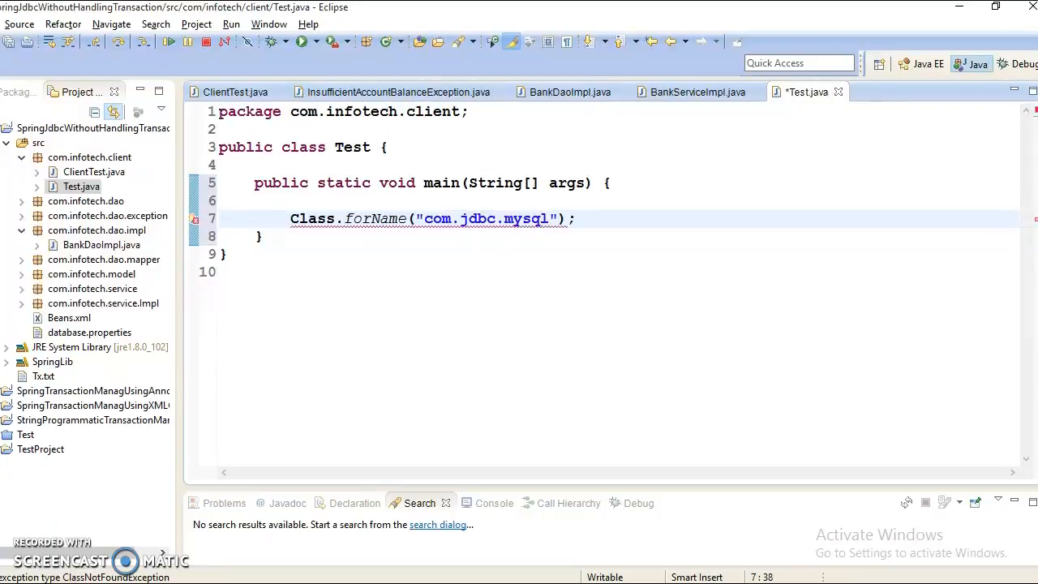
pyautogui.write('.Diver')
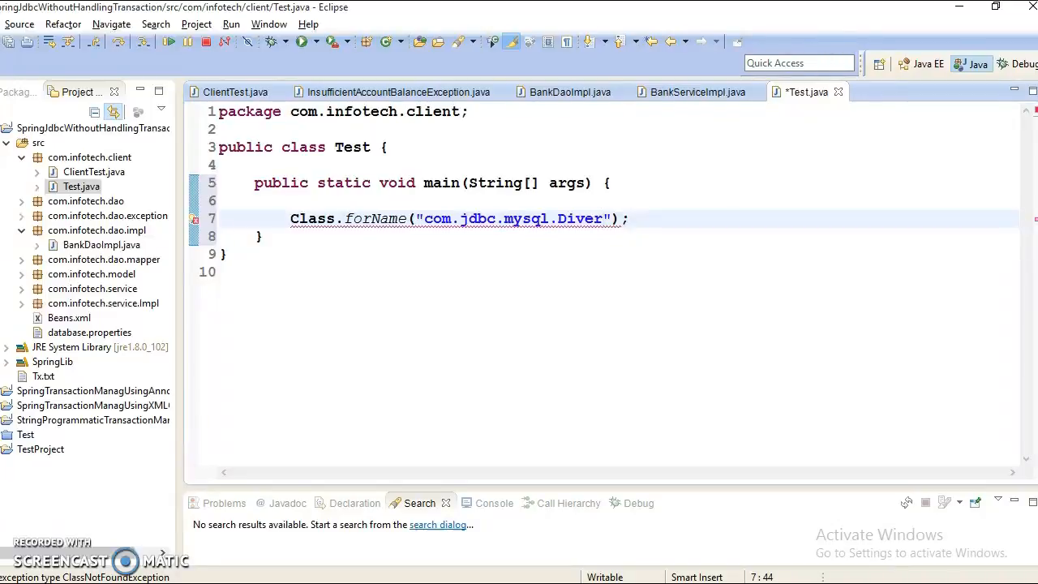
# Step: Apply the Ctrl+1 'Surround with try/catch' fix for ClassNotFoundException and remove the TODO
pyautogui.press('Ctrl+1')
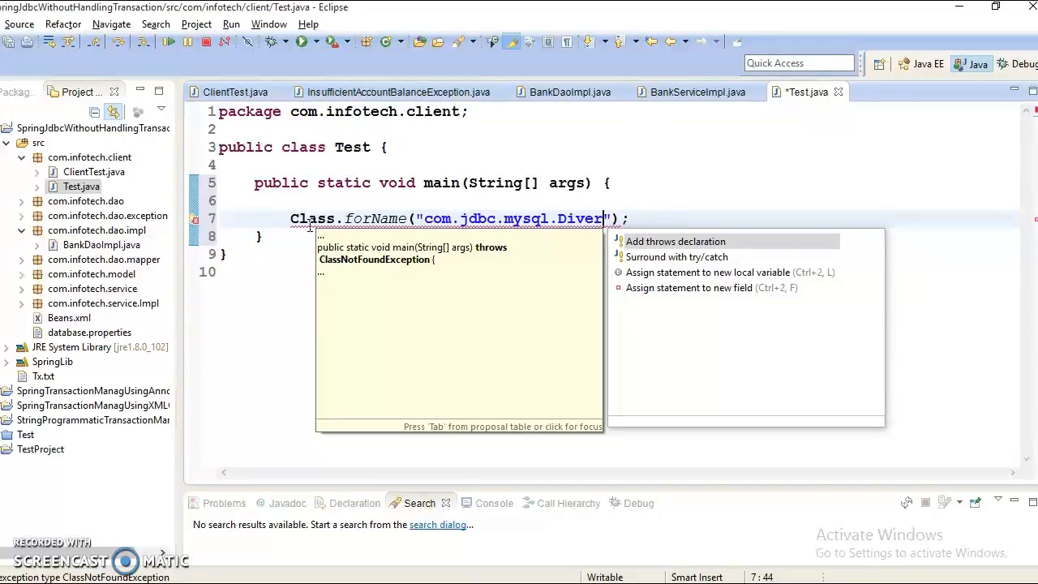
pyautogui.click(676, 257)
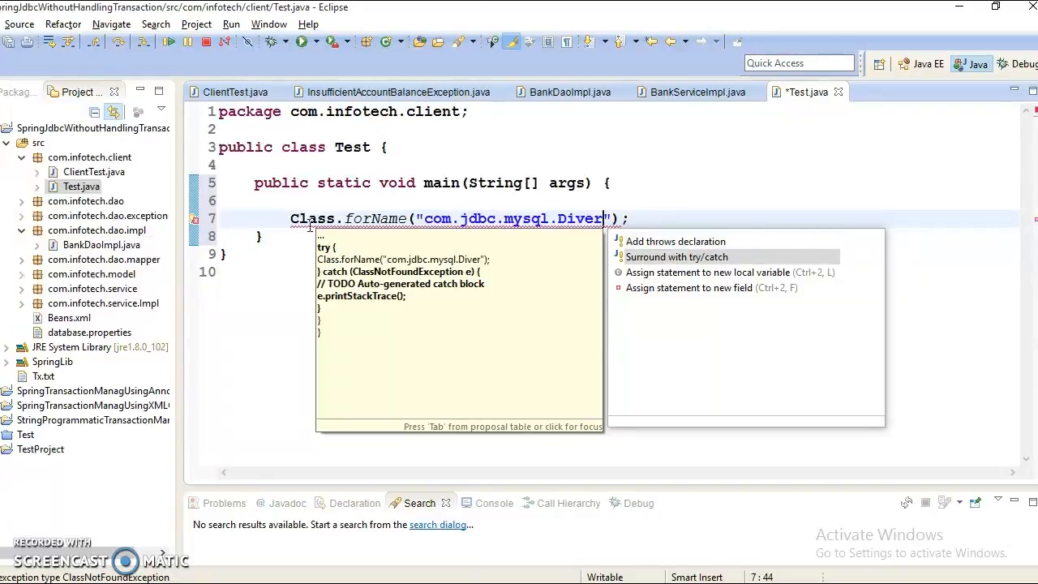
pyautogui.click(677, 256)
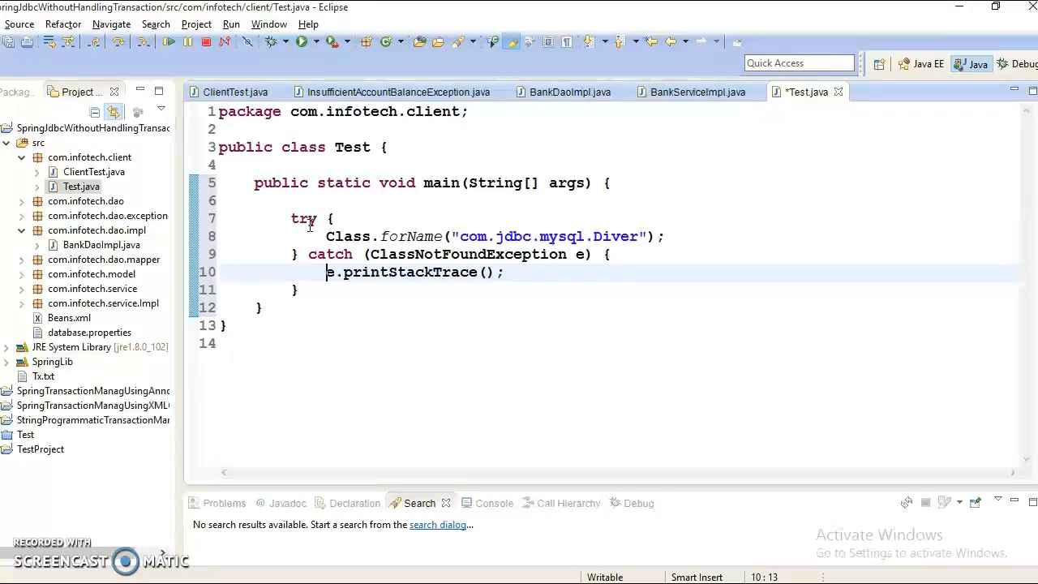
pyautogui.doubleClick(402, 271)
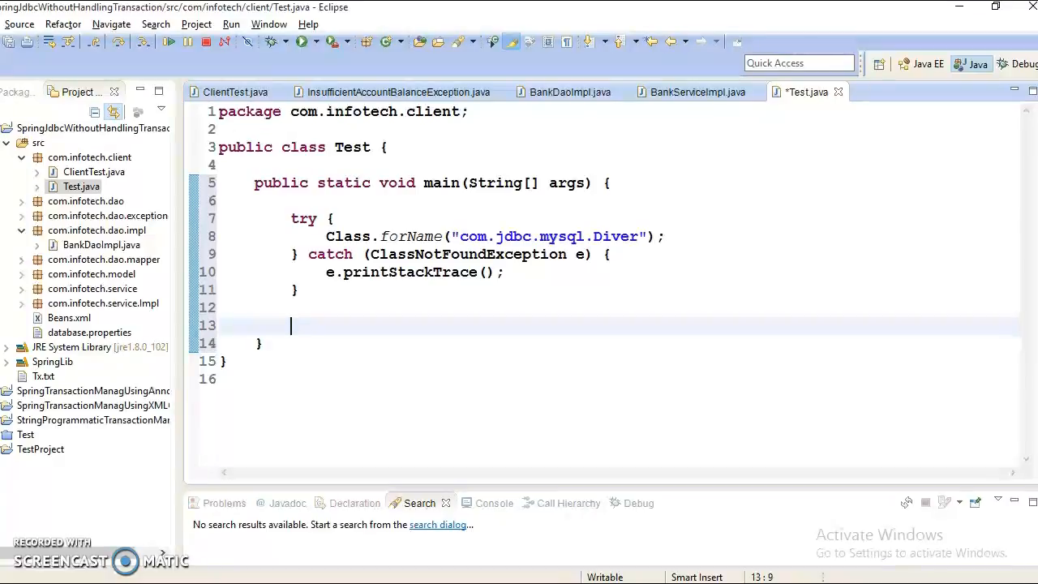
# Step: Type 'int arr[] = {23, 8, 100};' below the try/catch block
pyautogui.write('int aar')
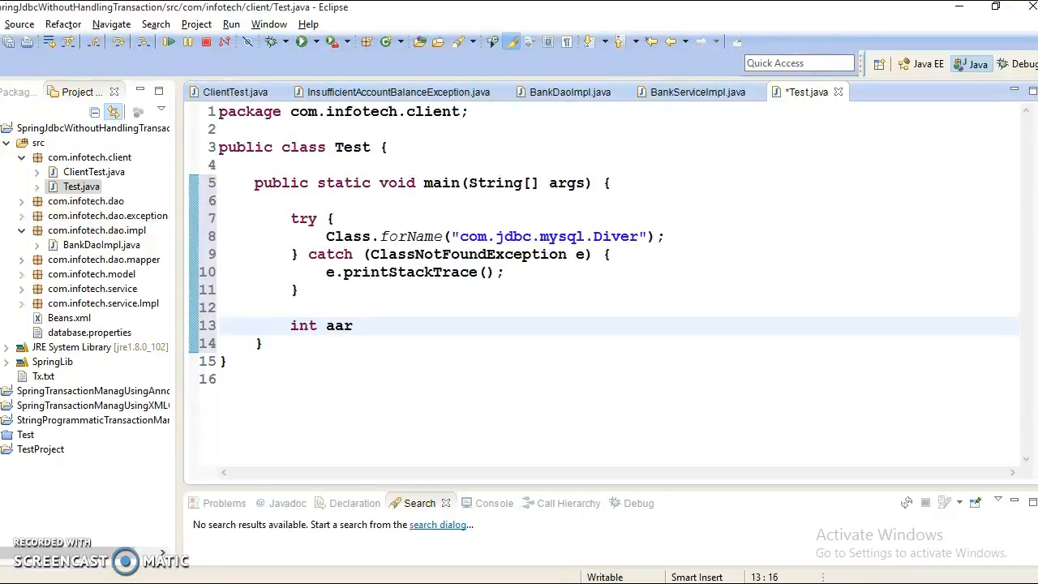
pyautogui.press('BackSpace')
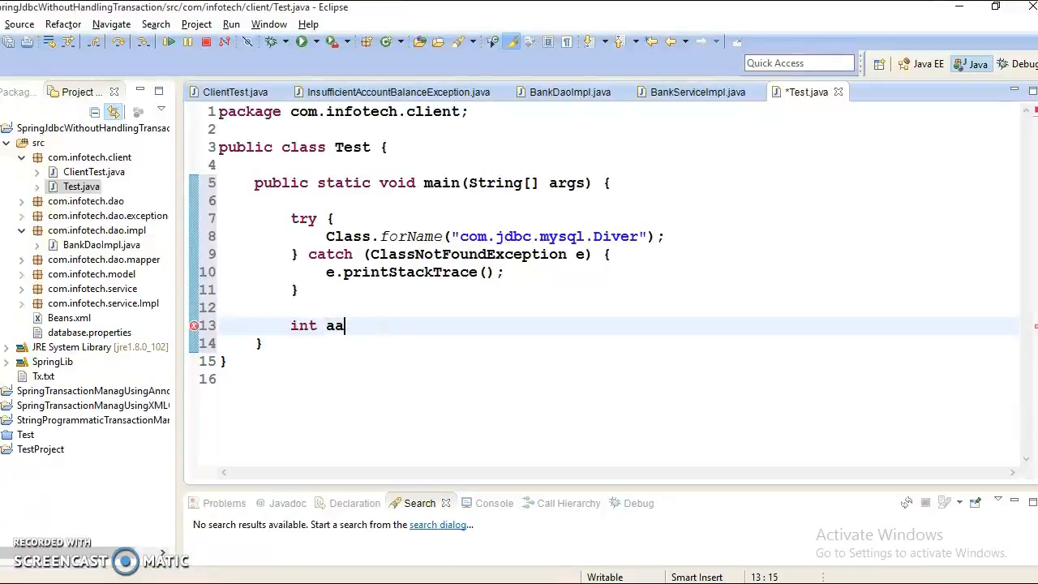
pyautogui.write('rr[]')
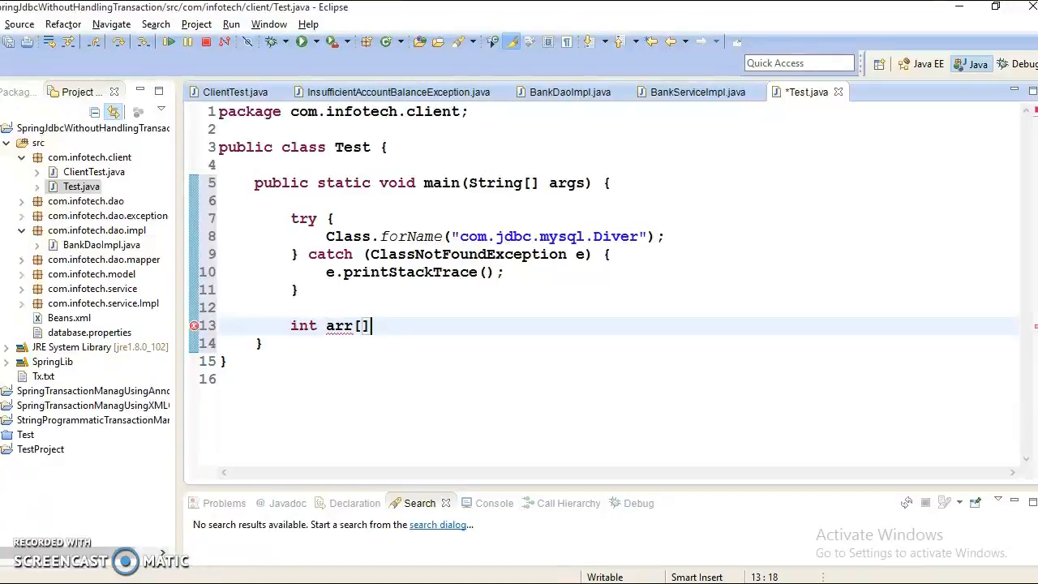
pyautogui.write('={')
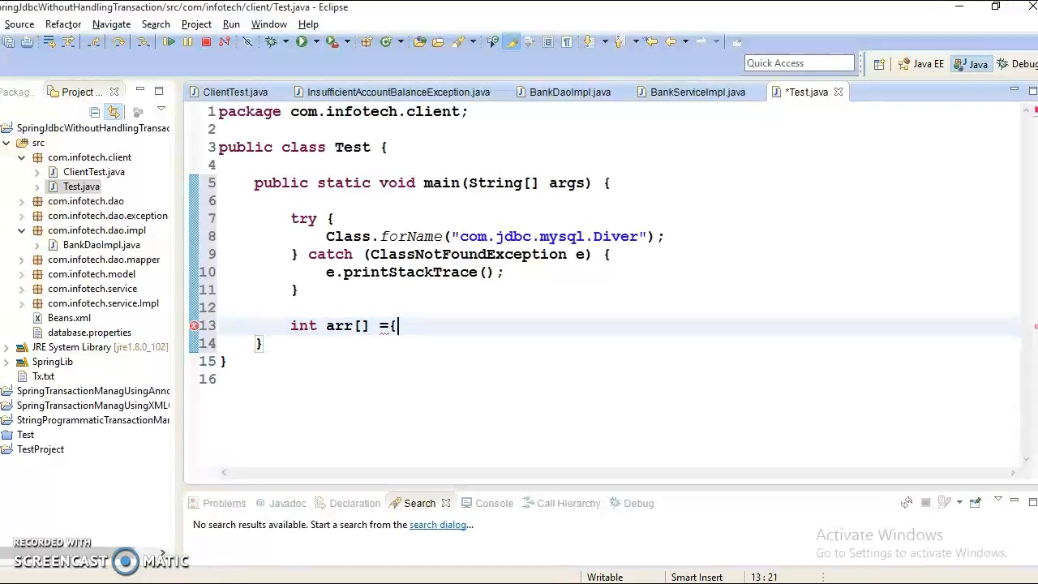
pyautogui.write('23')
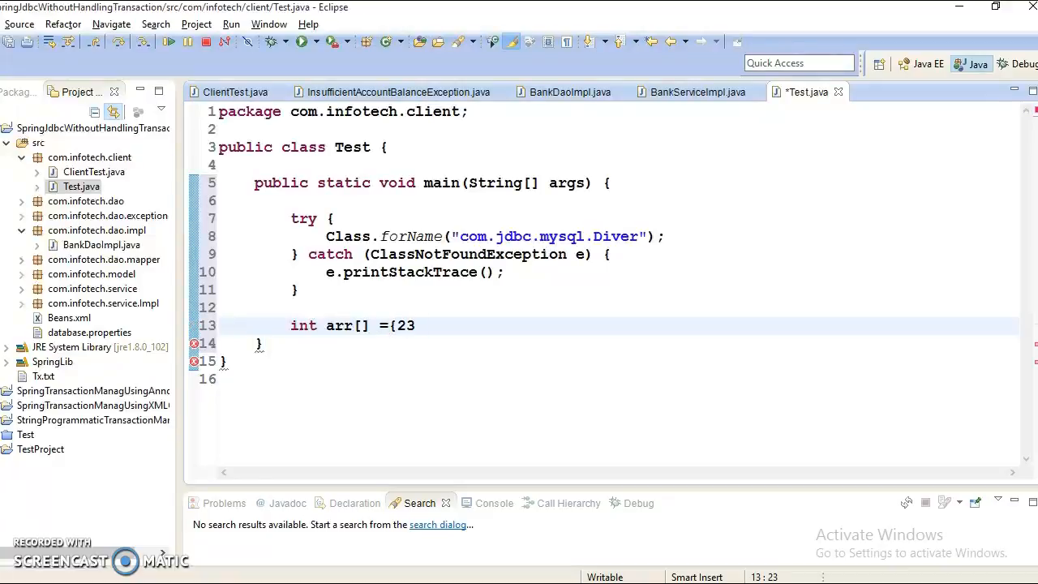
pyautogui.write('8,')
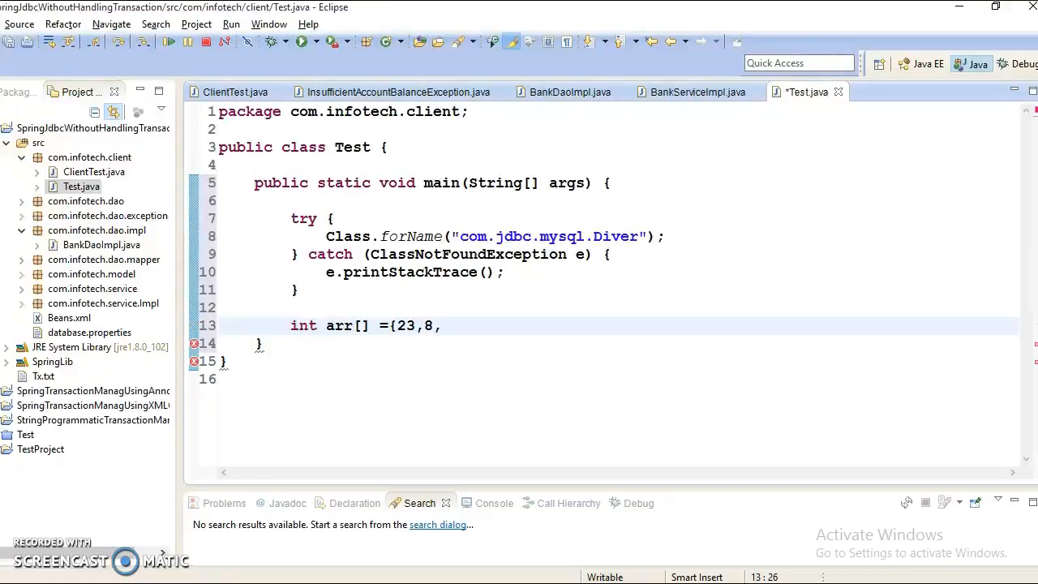
pyautogui.write('100')
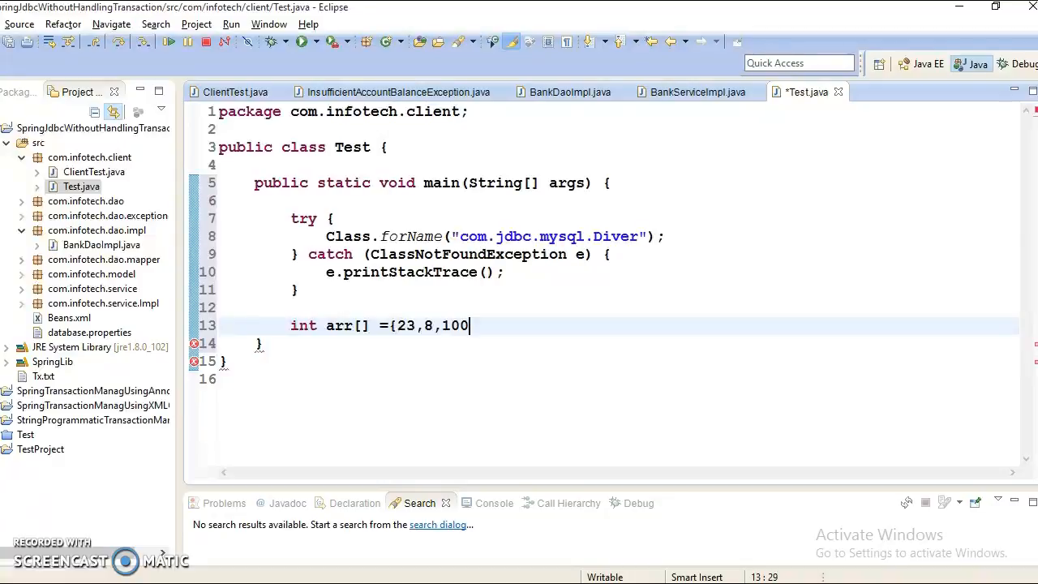
pyautogui.write('};')
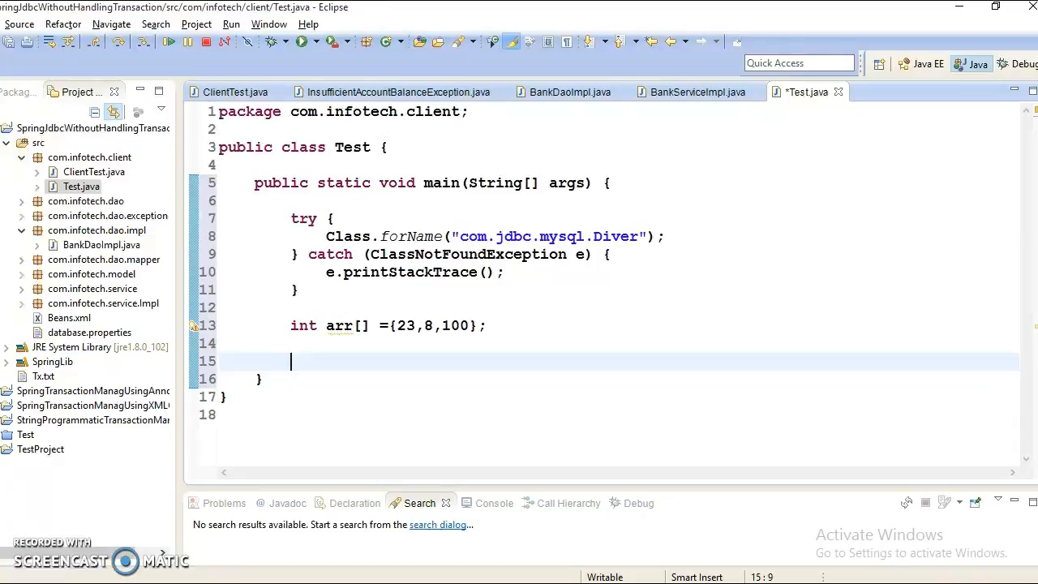
# Step: Type findGreatestNumber(arr); and quick-fix it to create the private static method
pyautogui.write('fine')
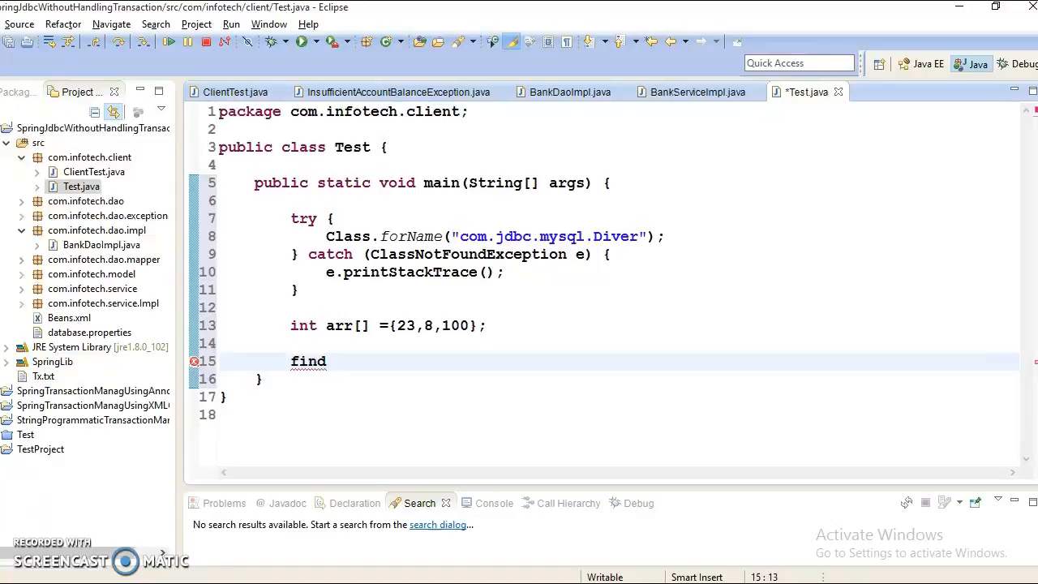
pyautogui.write('Greal')
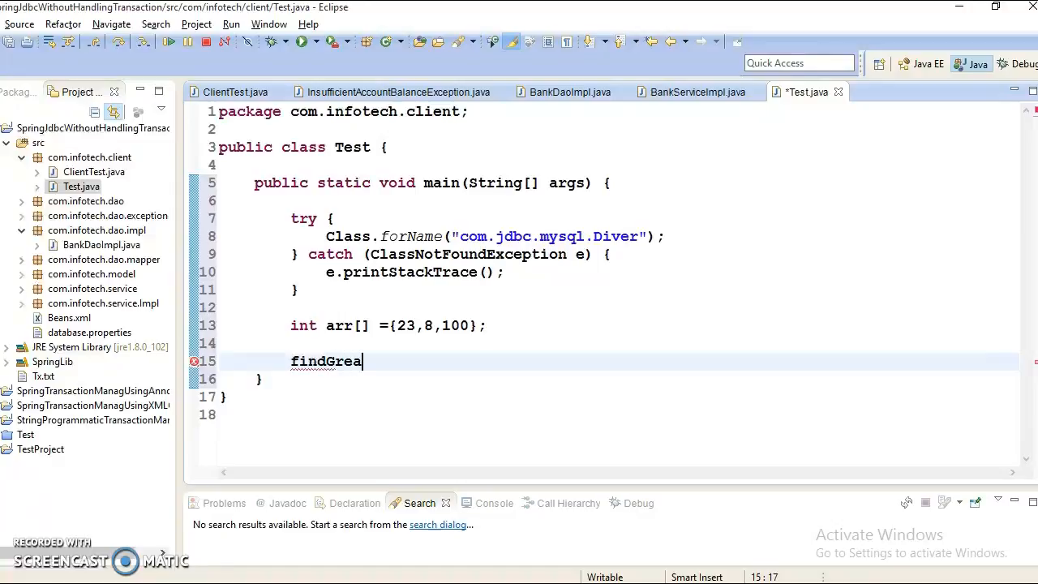
pyautogui.write('test')
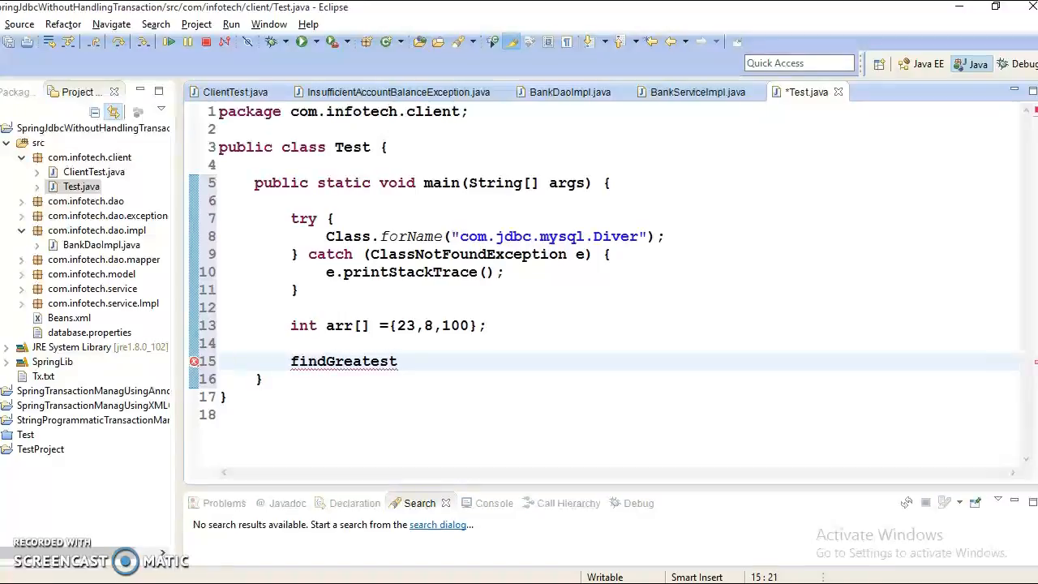
pyautogui.write('Number')
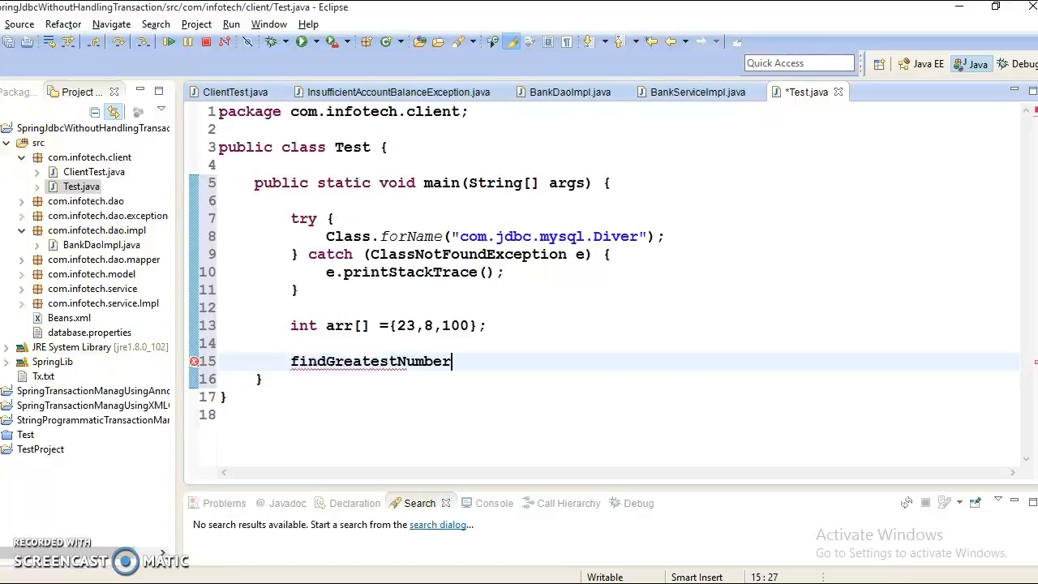
pyautogui.write('(ar')
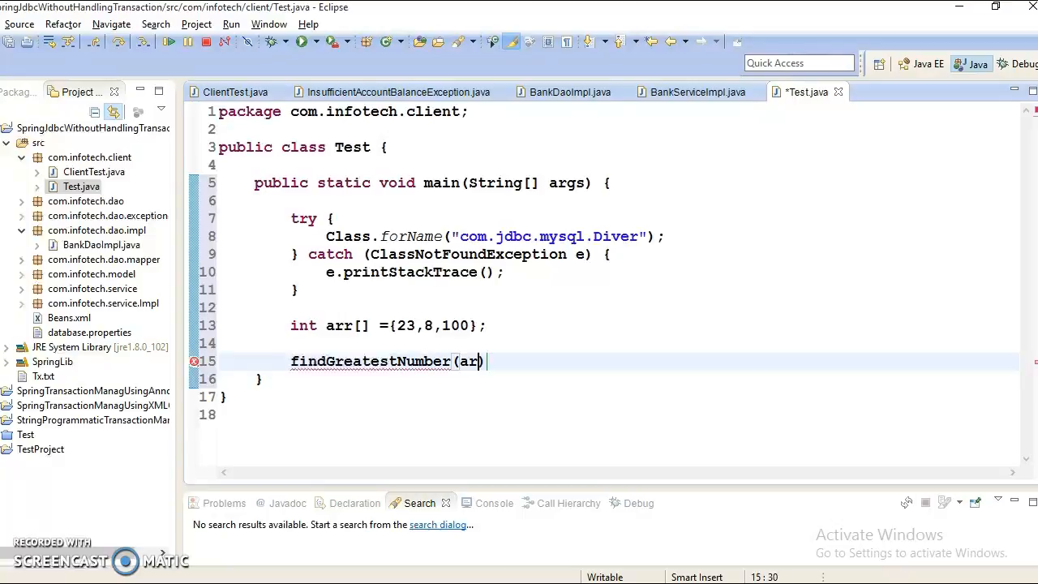
pyautogui.write(');')
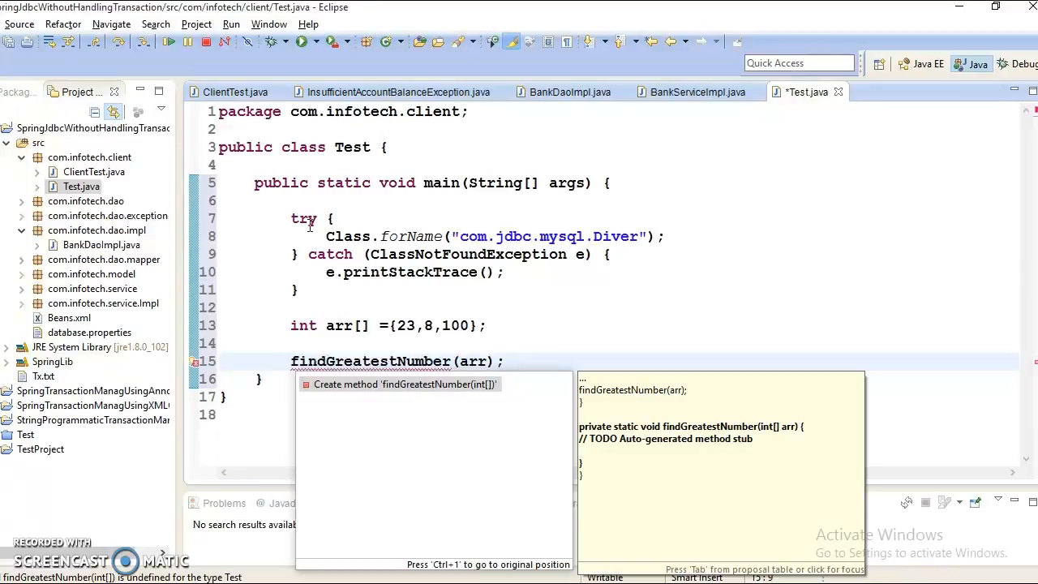
pyautogui.click(403, 383)
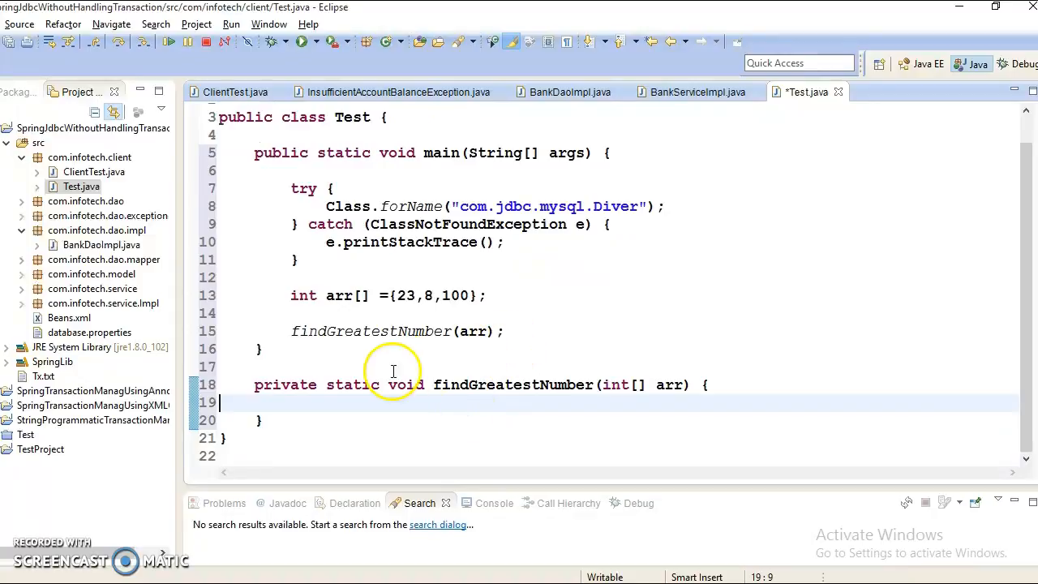
# Step: Type the comment 'This methd find greatest number' and quick-fix 'methd' to 'method'
pyautogui.write('//')
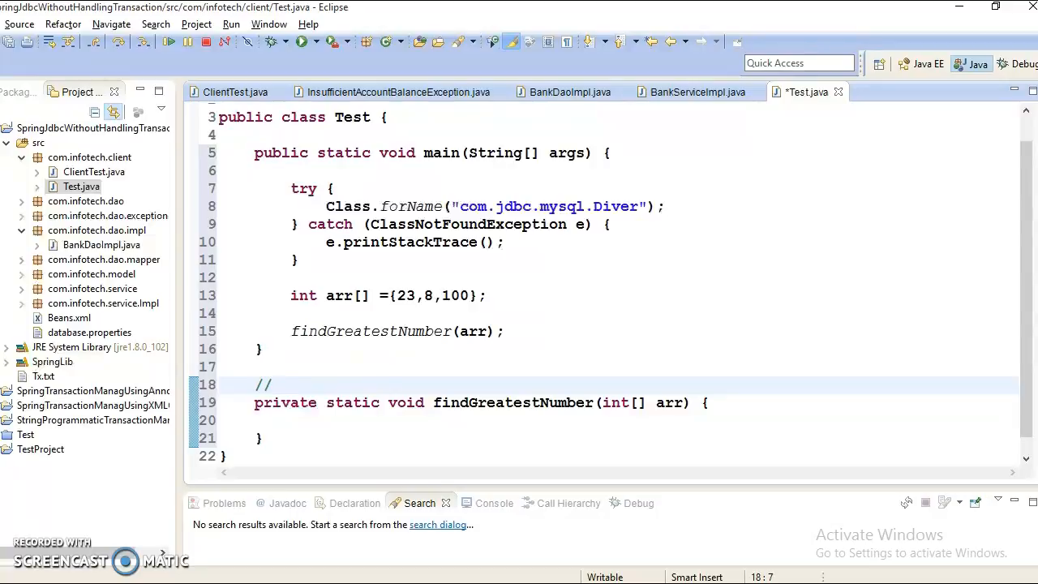
pyautogui.write('This ,')
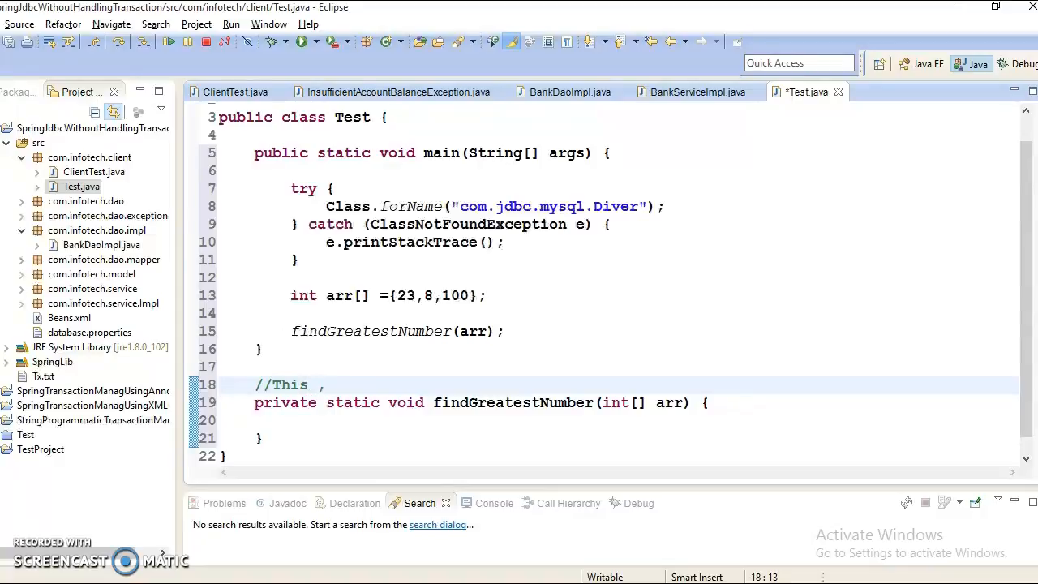
pyautogui.write('met')
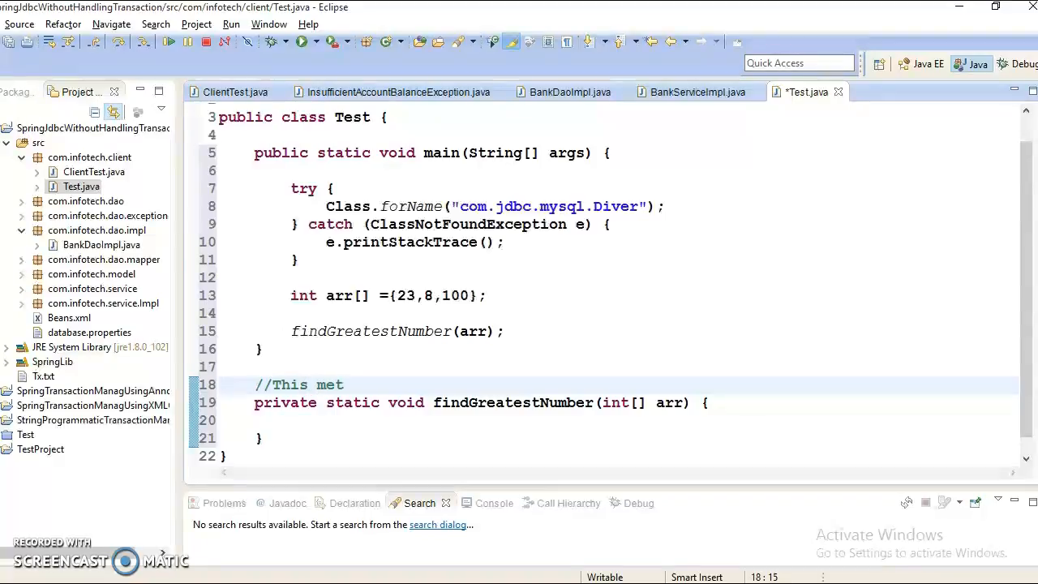
pyautogui.write('h')
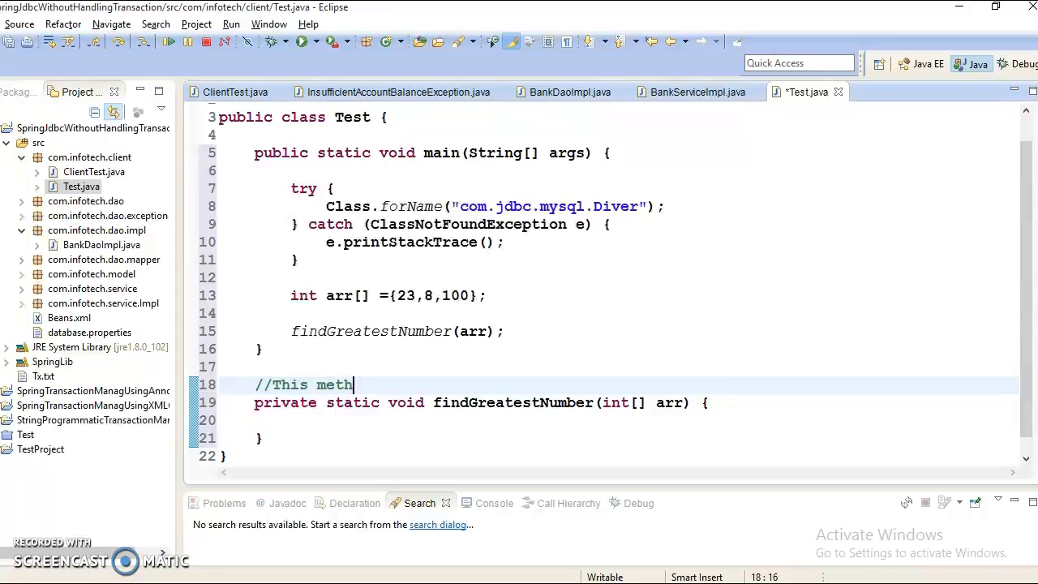
pyautogui.write('d')
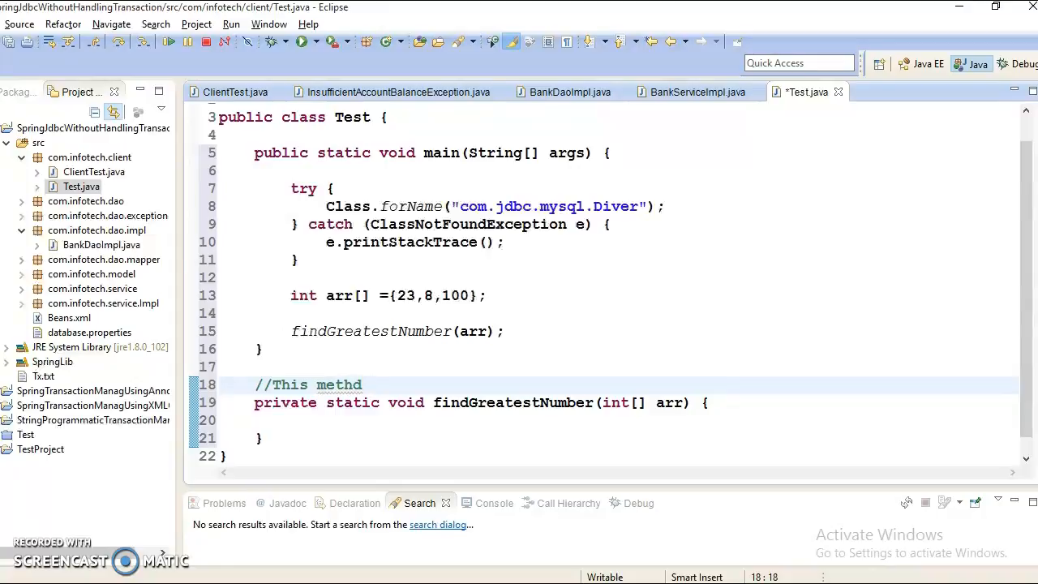
pyautogui.write('find')
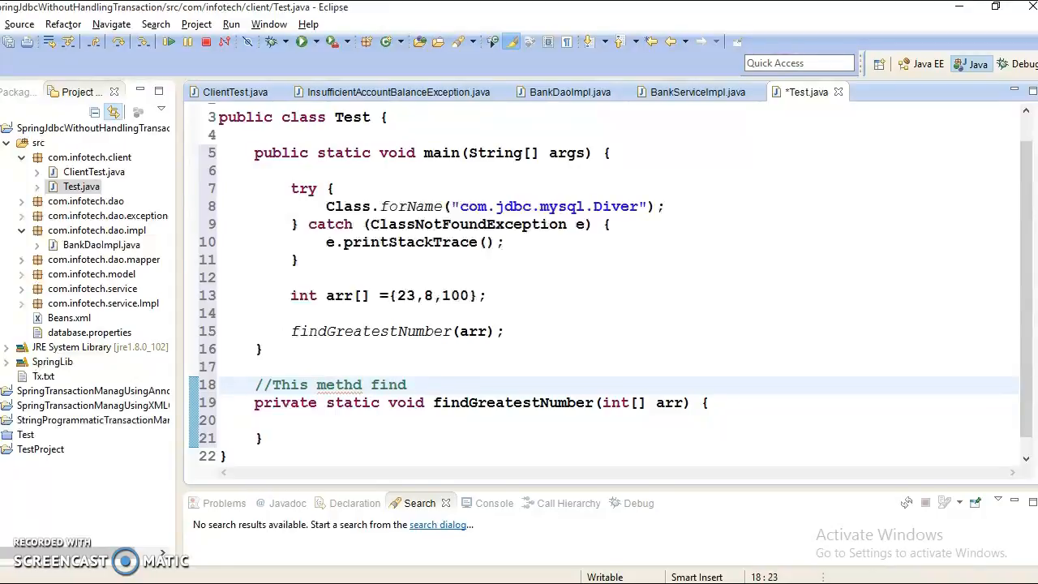
pyautogui.write('greatest')
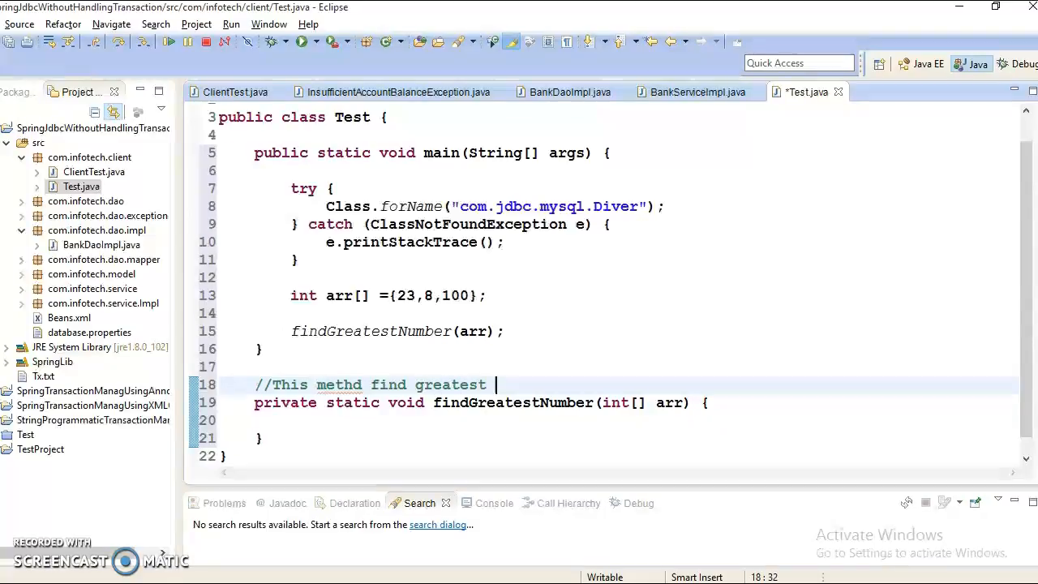
pyautogui.write('number')
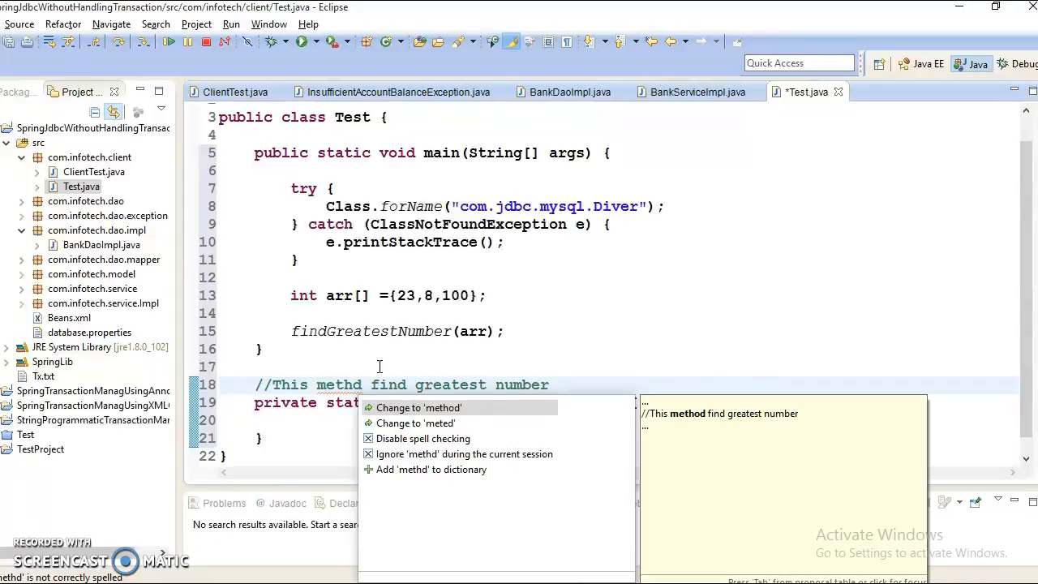
pyautogui.click(418, 407)
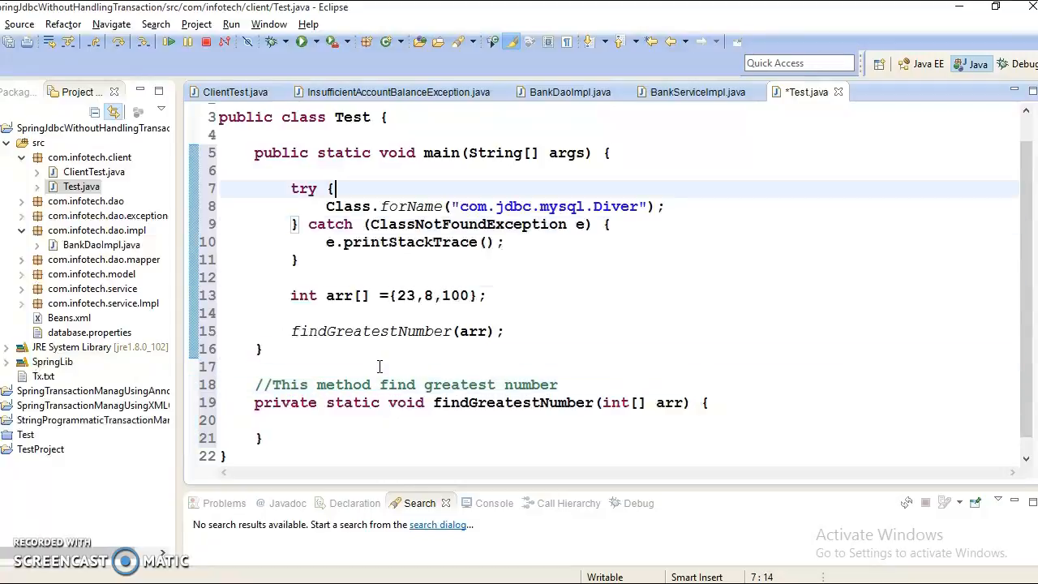
pyautogui.moveTo(503, 330)
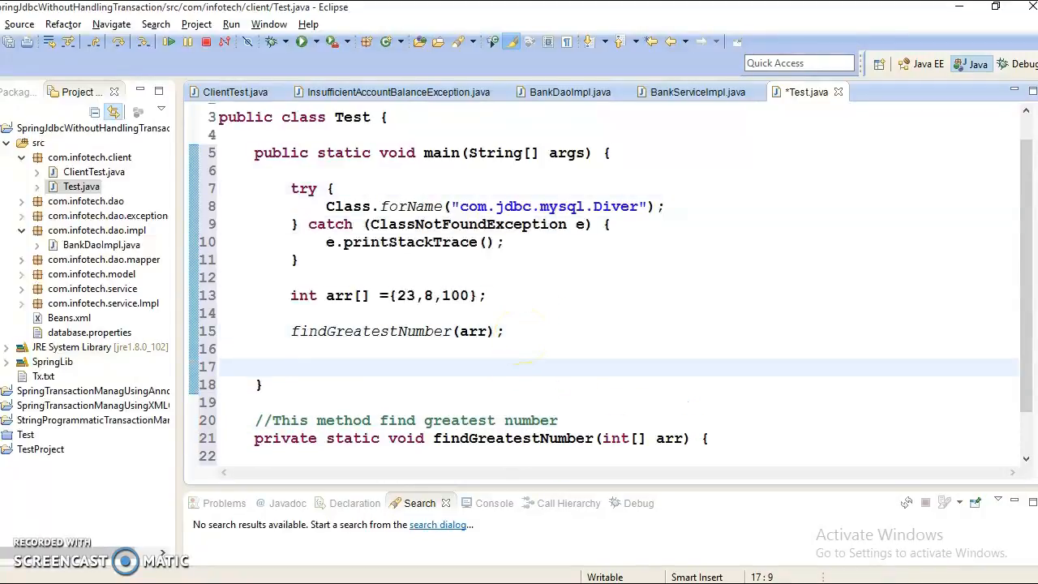
# Step: Type 'new Employee();' at the end of main, correcting a misspelled class name
pyautogui.write('new')
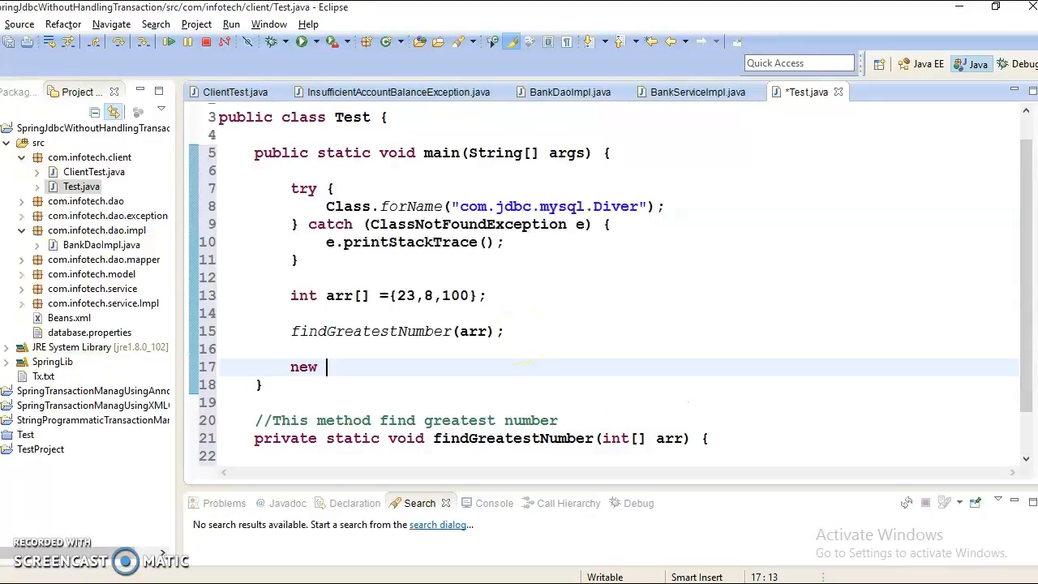
pyautogui.write('E')
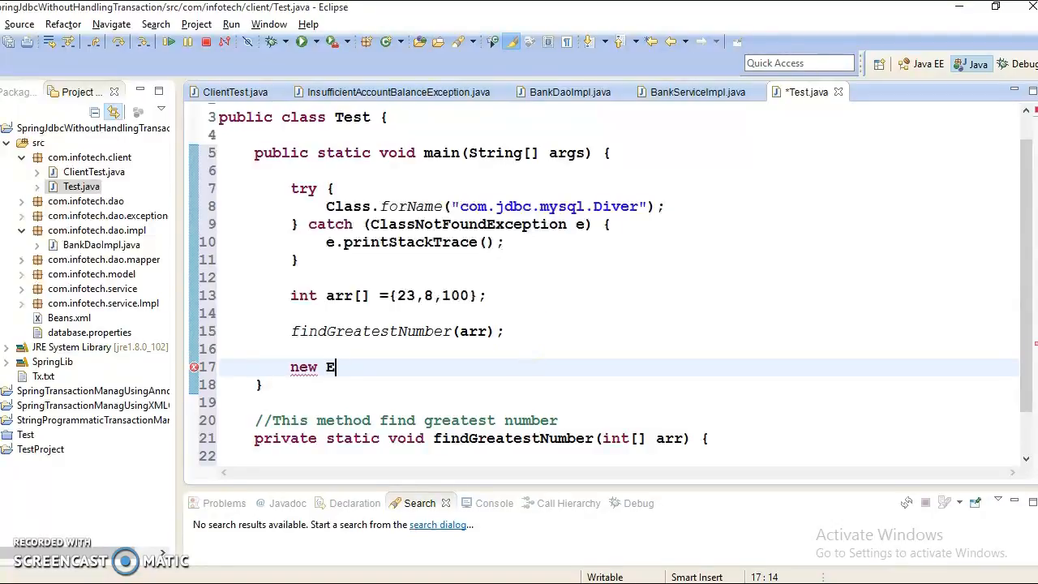
pyautogui.write('mpl')
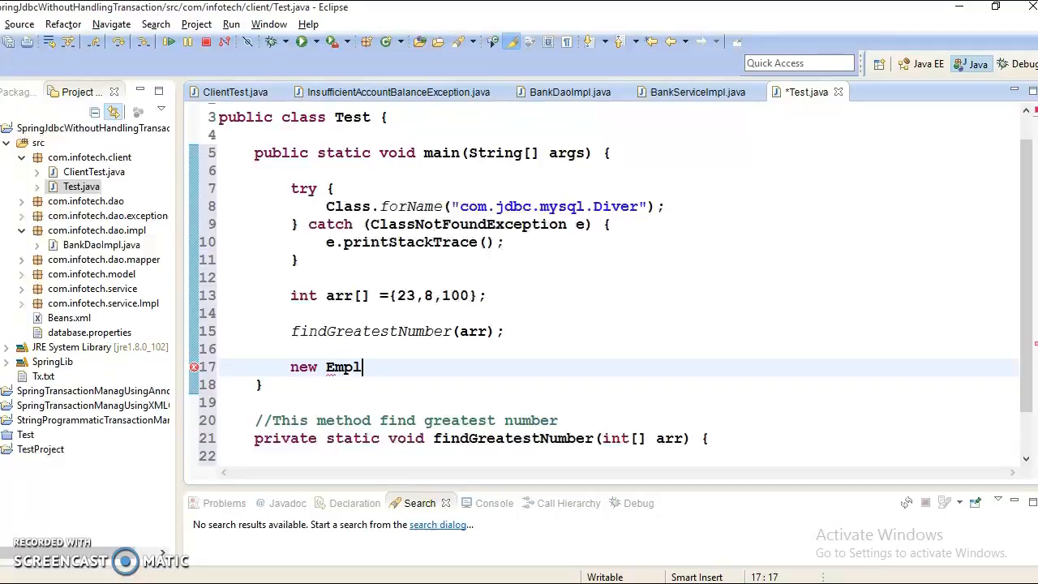
pyautogui.write('oe')
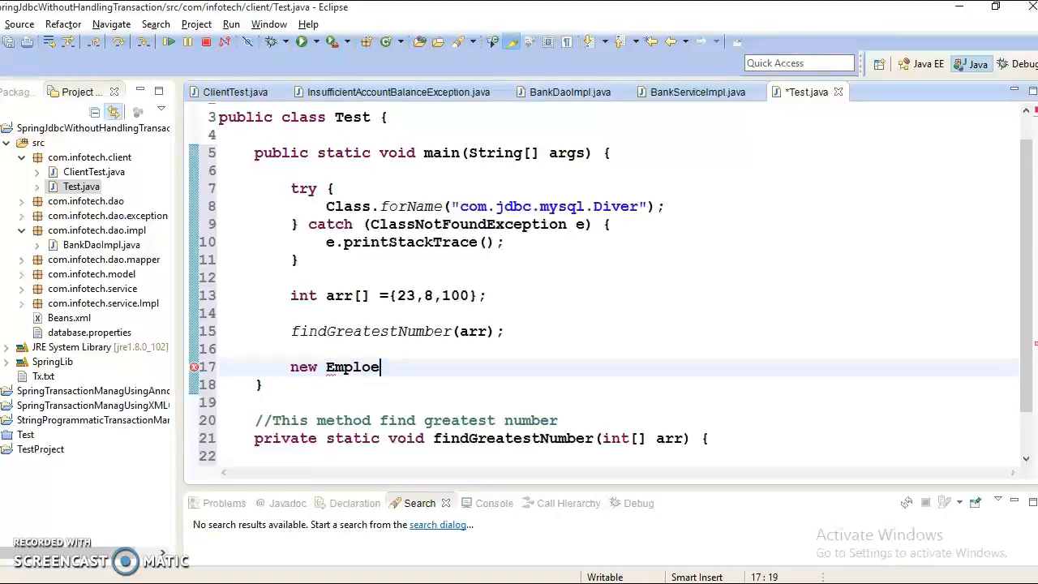
pyautogui.write('e()')
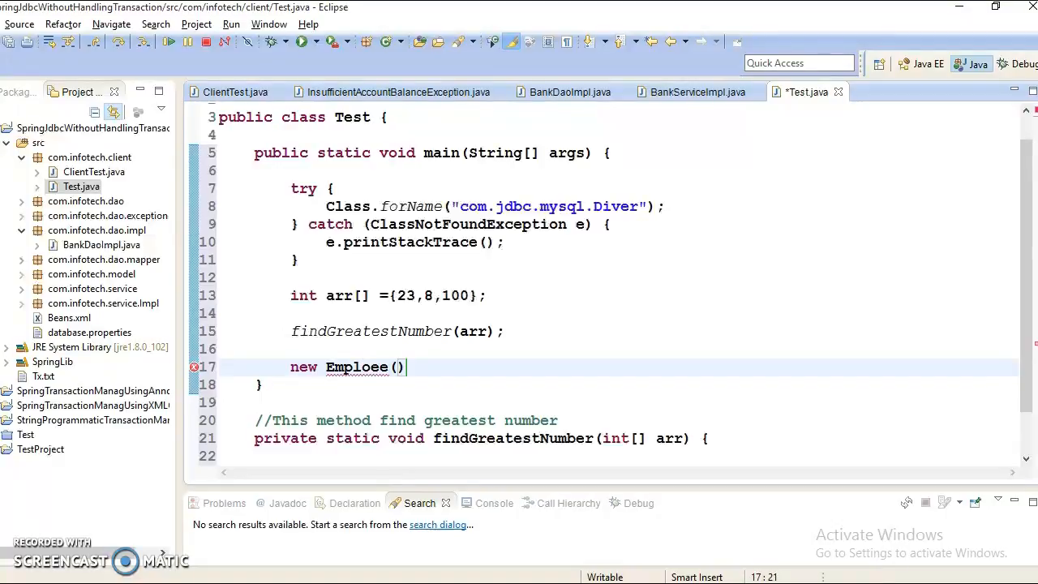
pyautogui.write(';')
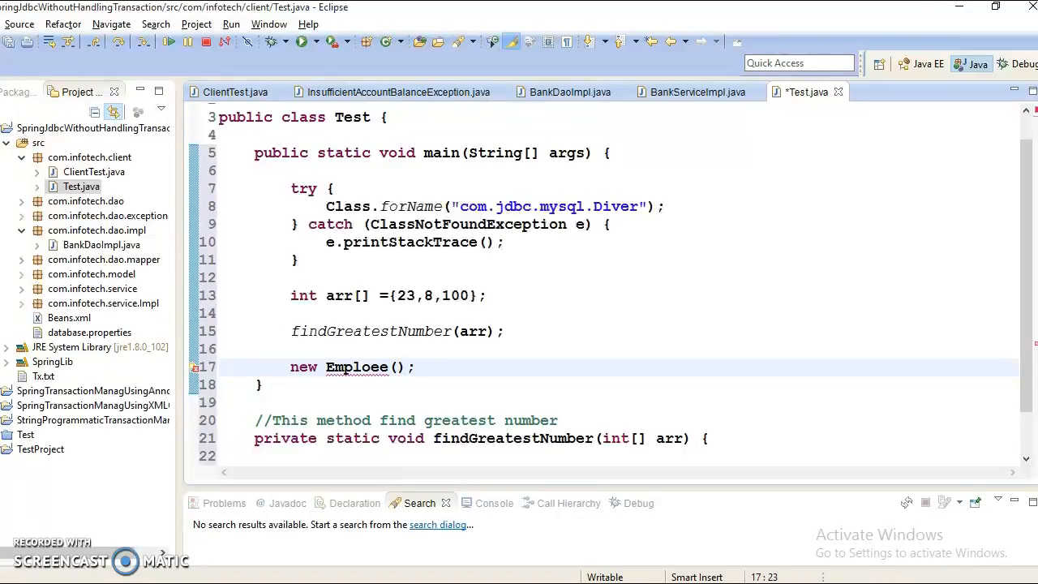
pyautogui.press('BackSpace')
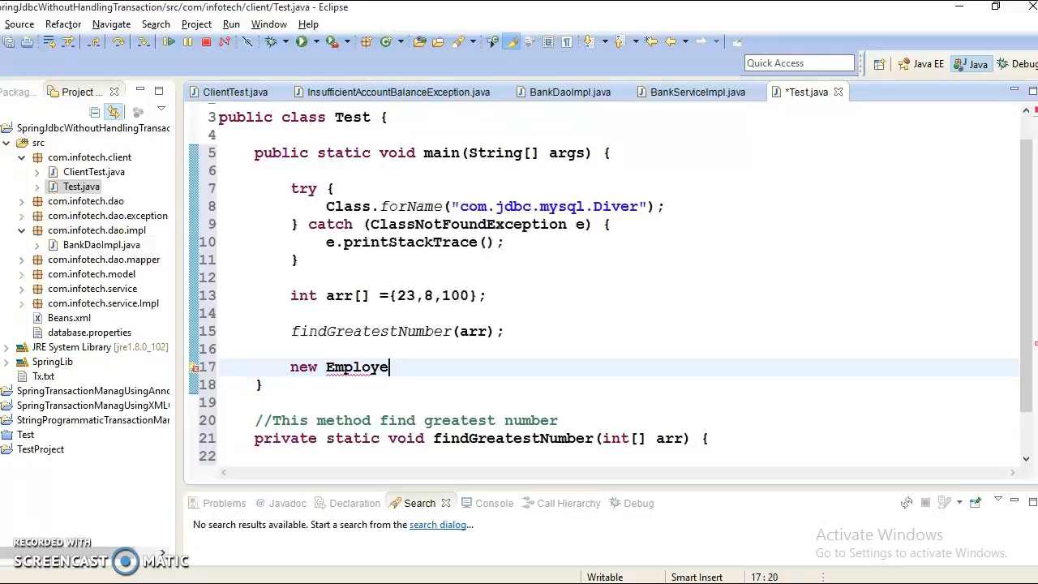
pyautogui.write('()')
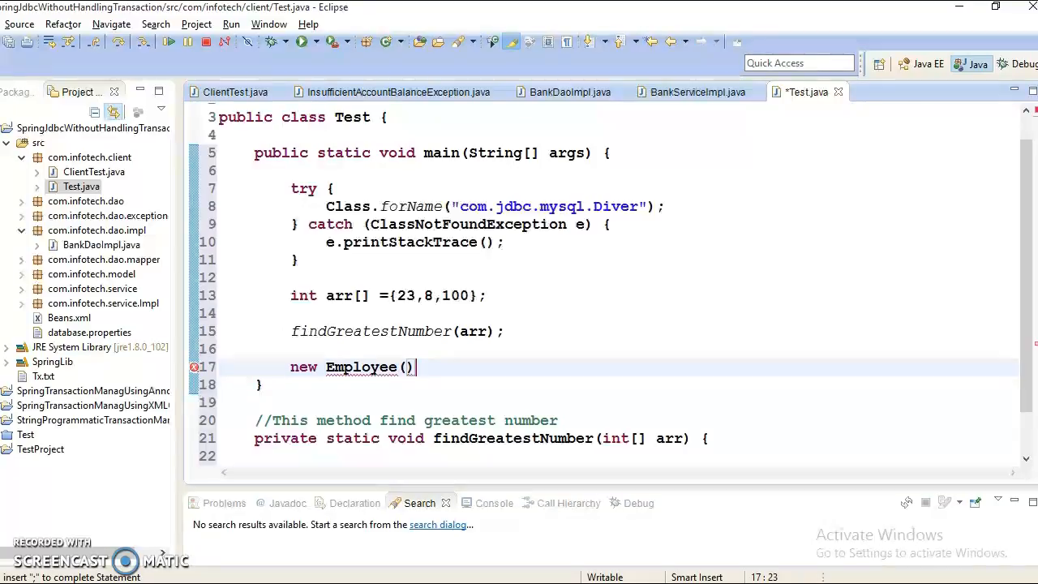
pyautogui.write(';')
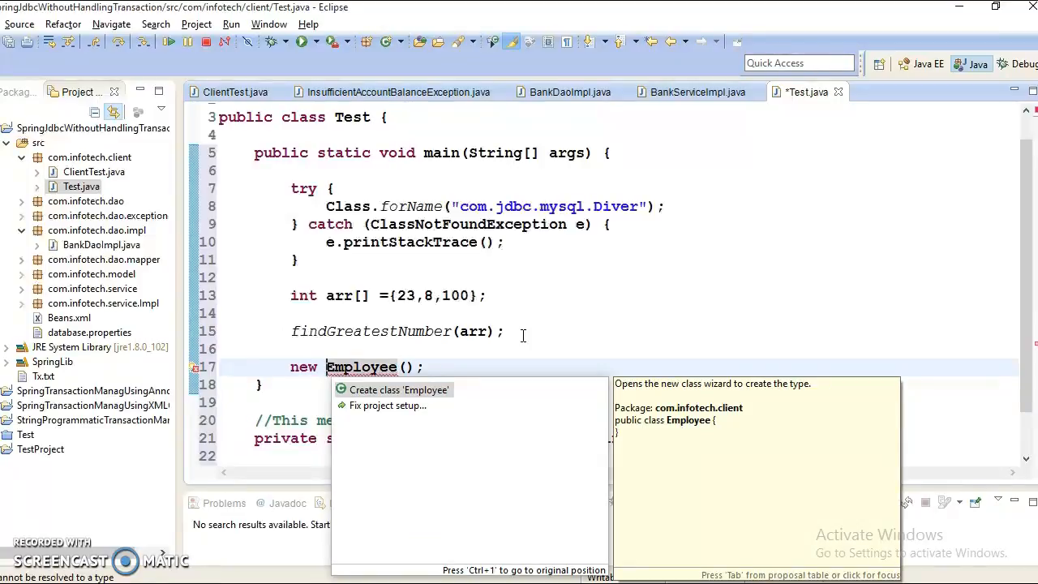
# Step: Quick-fix 'Create class Employee' and accept the wizard's default settings
pyautogui.click(398, 389)
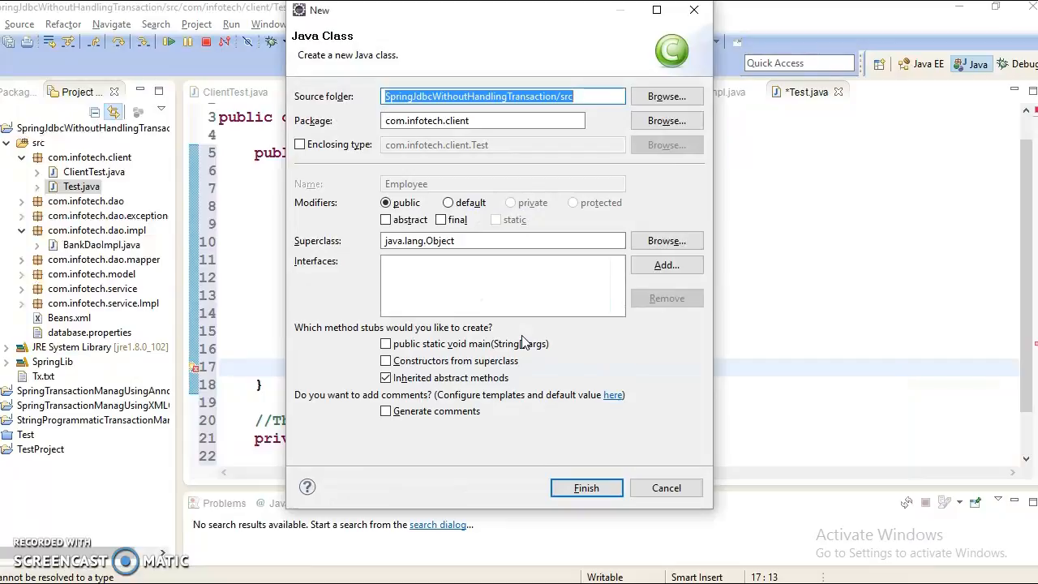
pyautogui.click(585, 487)
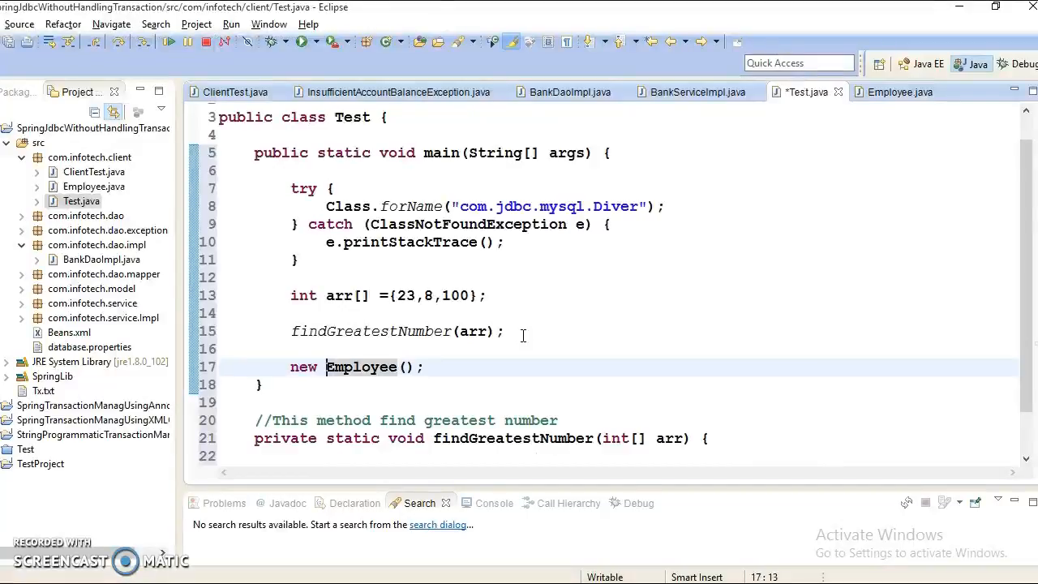
# Step: Complete Account with auto-import of com.infotech.model.Account, then type Em for Employee
pyautogui.click(405, 367)
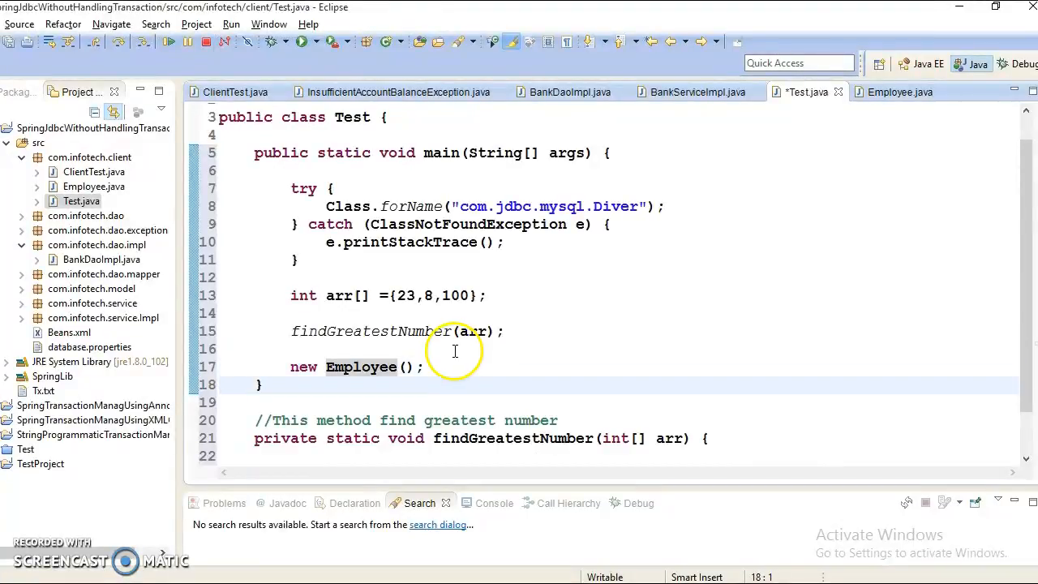
pyautogui.write('a')
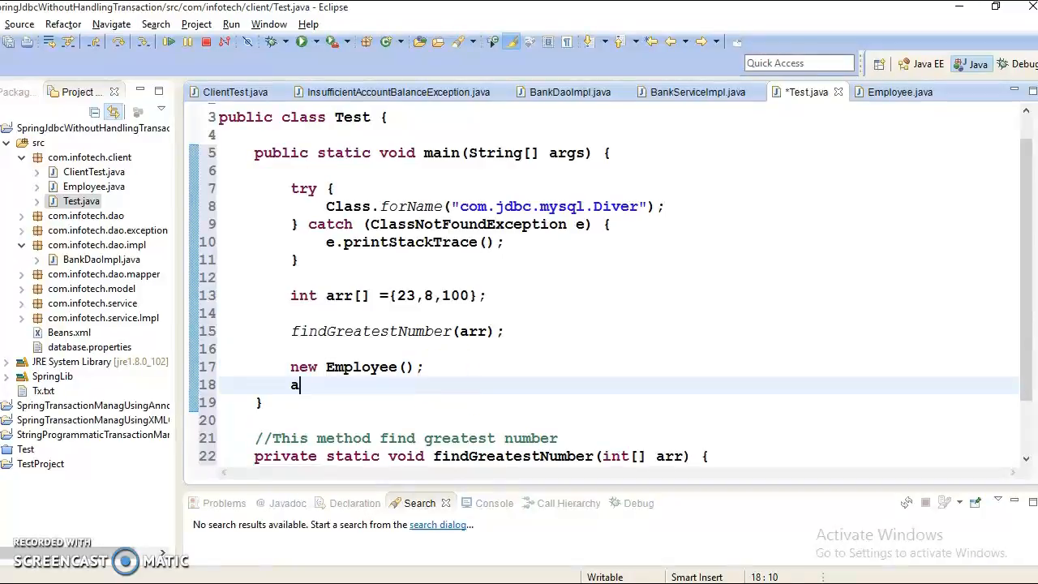
pyautogui.press('Backspace')
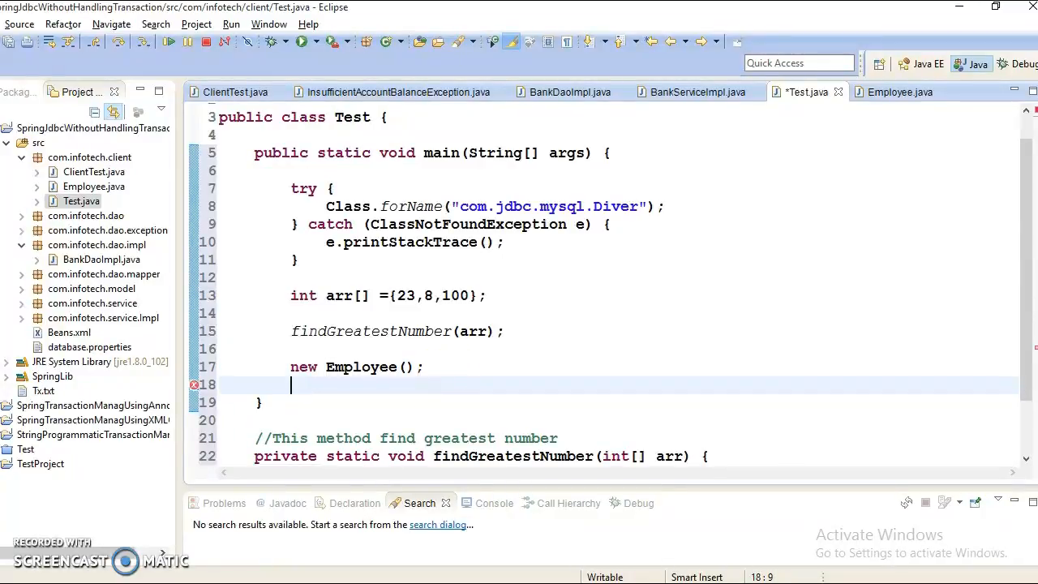
pyautogui.write('Ac')
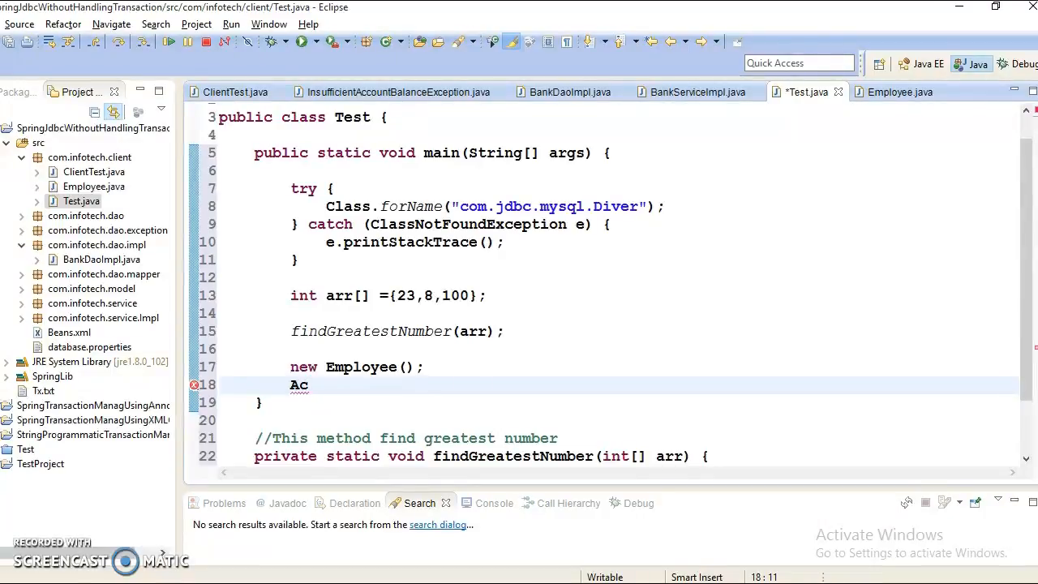
pyautogui.write('count')
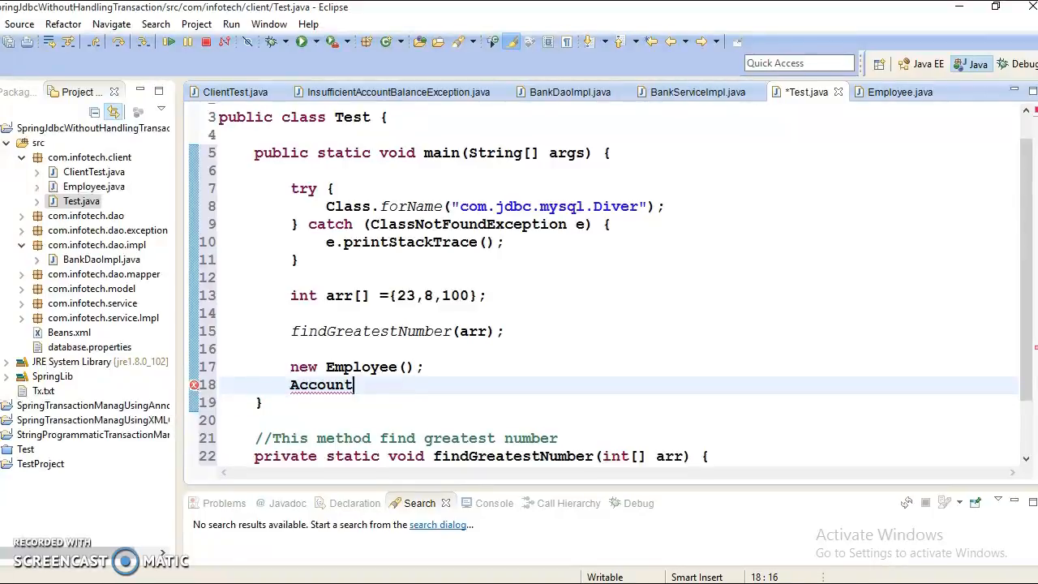
pyautogui.press('ctrl+space')
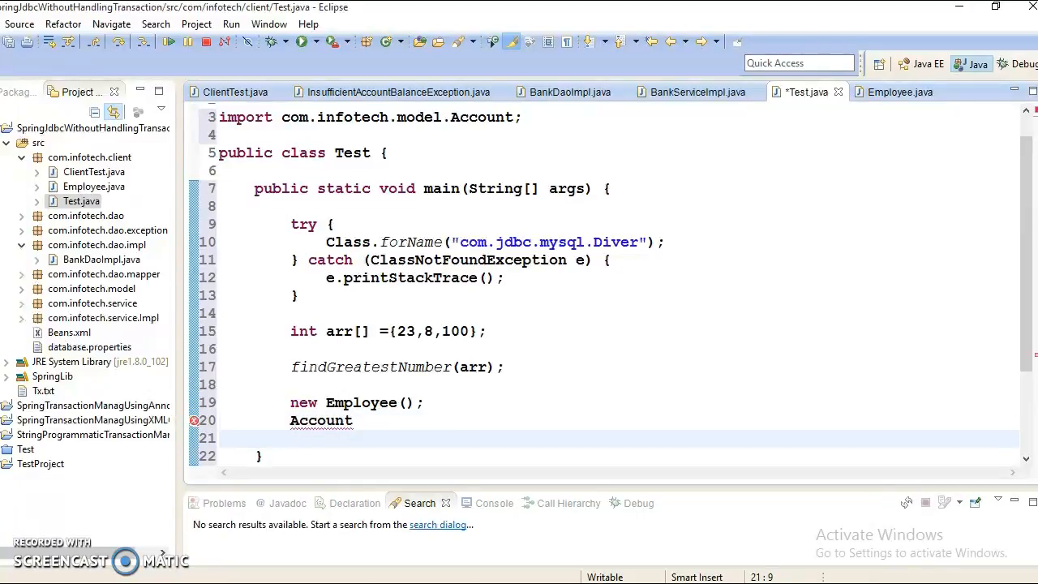
pyautogui.write('Employee')
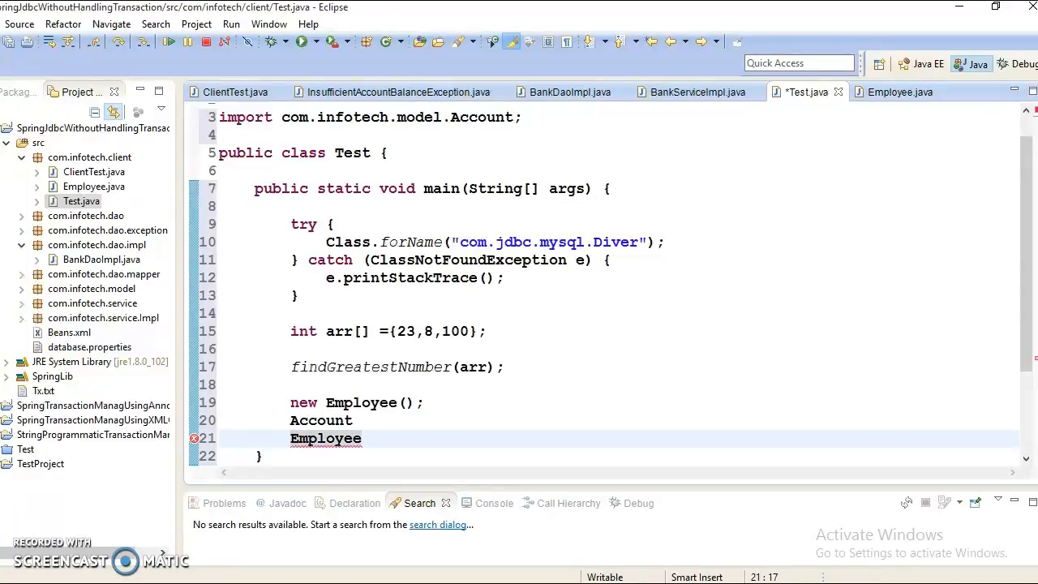
pyautogui.click(362, 438)
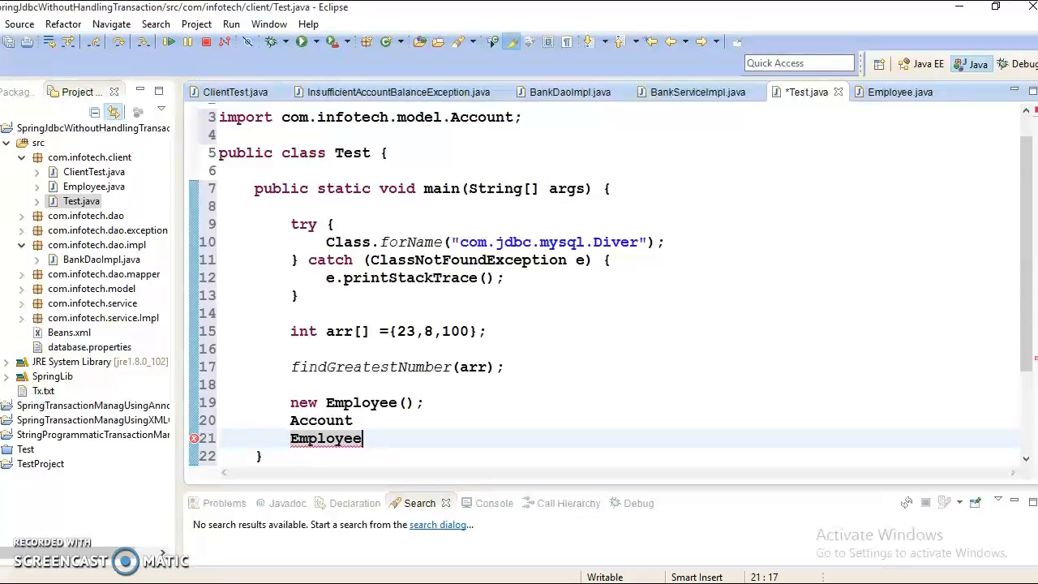